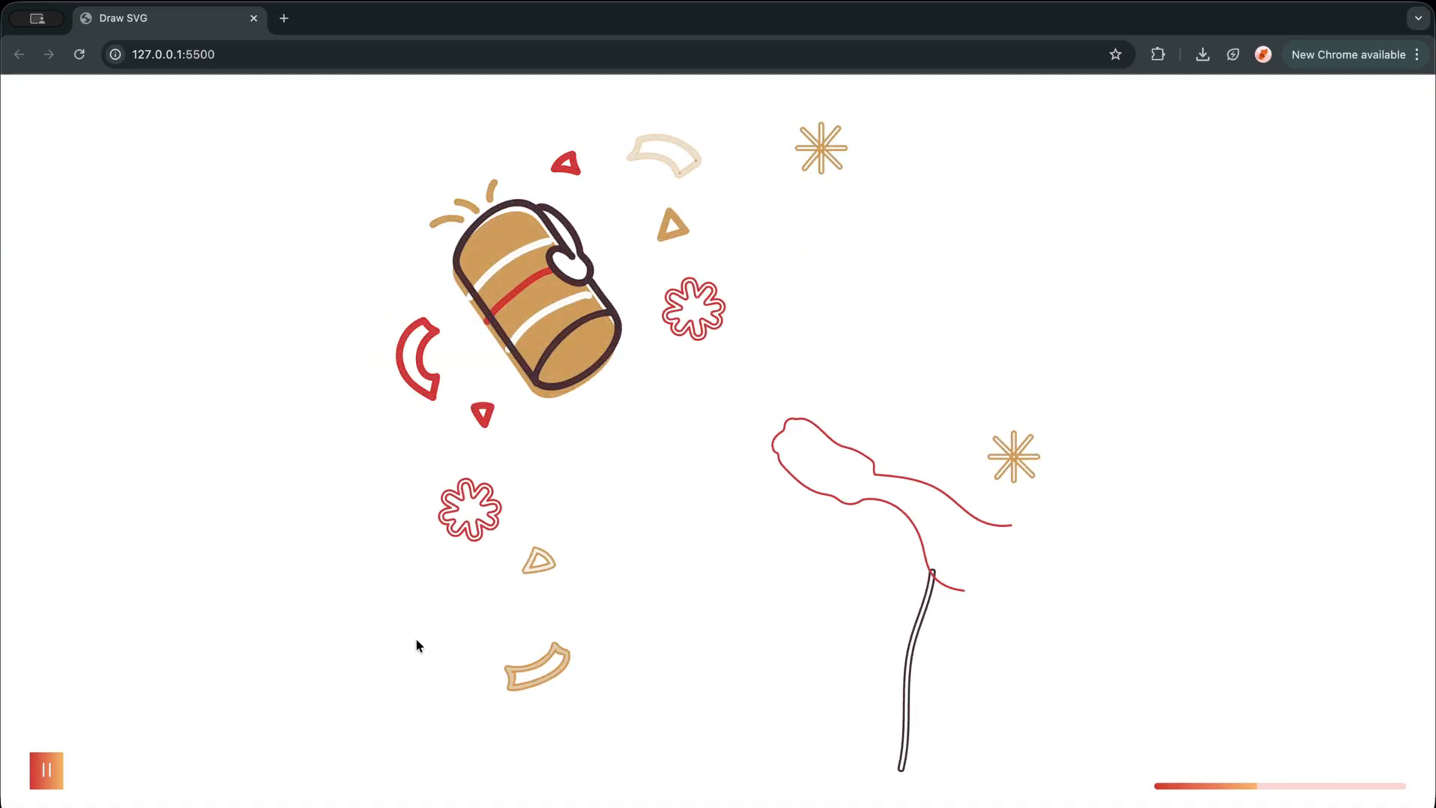
Test the preview's play/pause button, pausing and resuming the looping winter animation several times
left_click(45, 769)
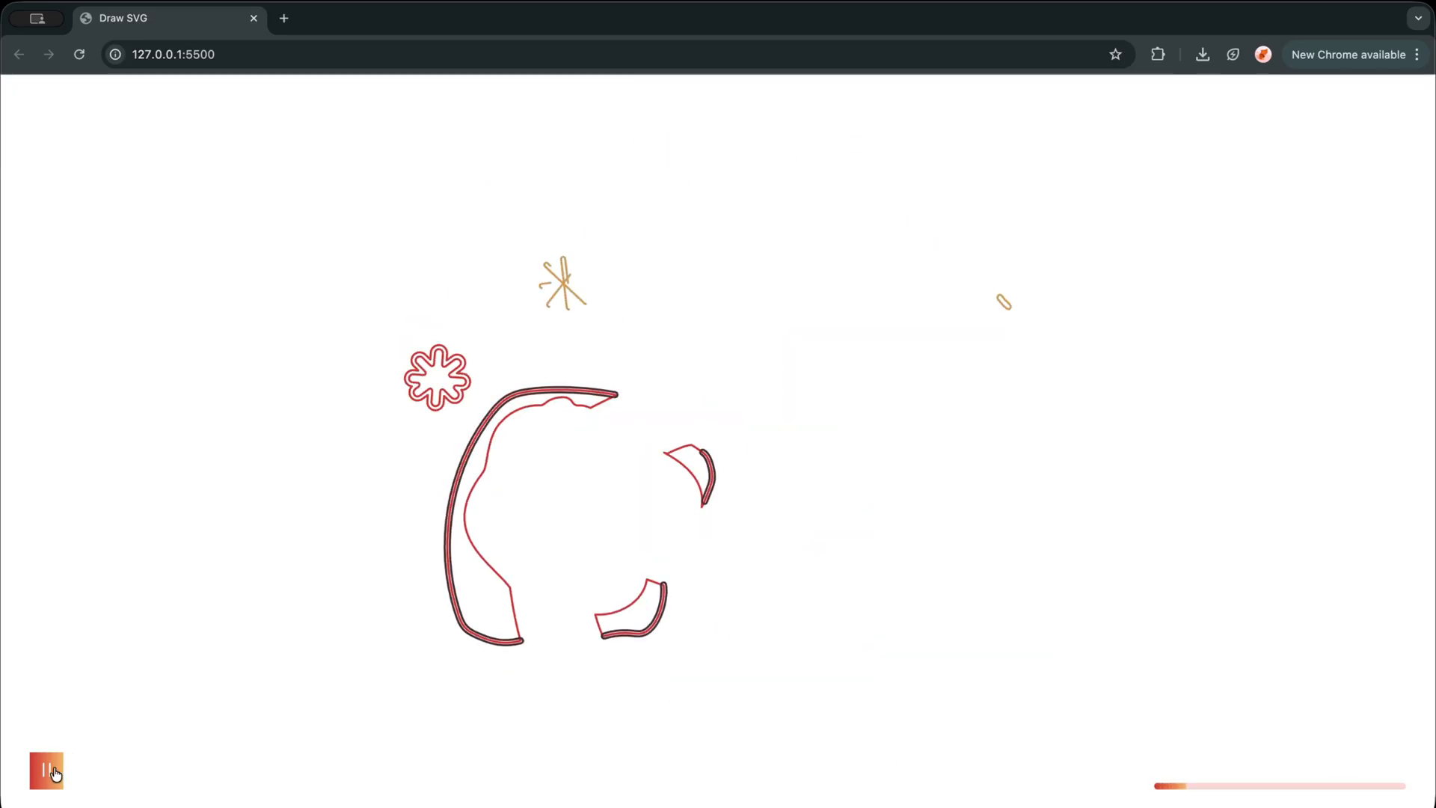
left_click(45, 767)
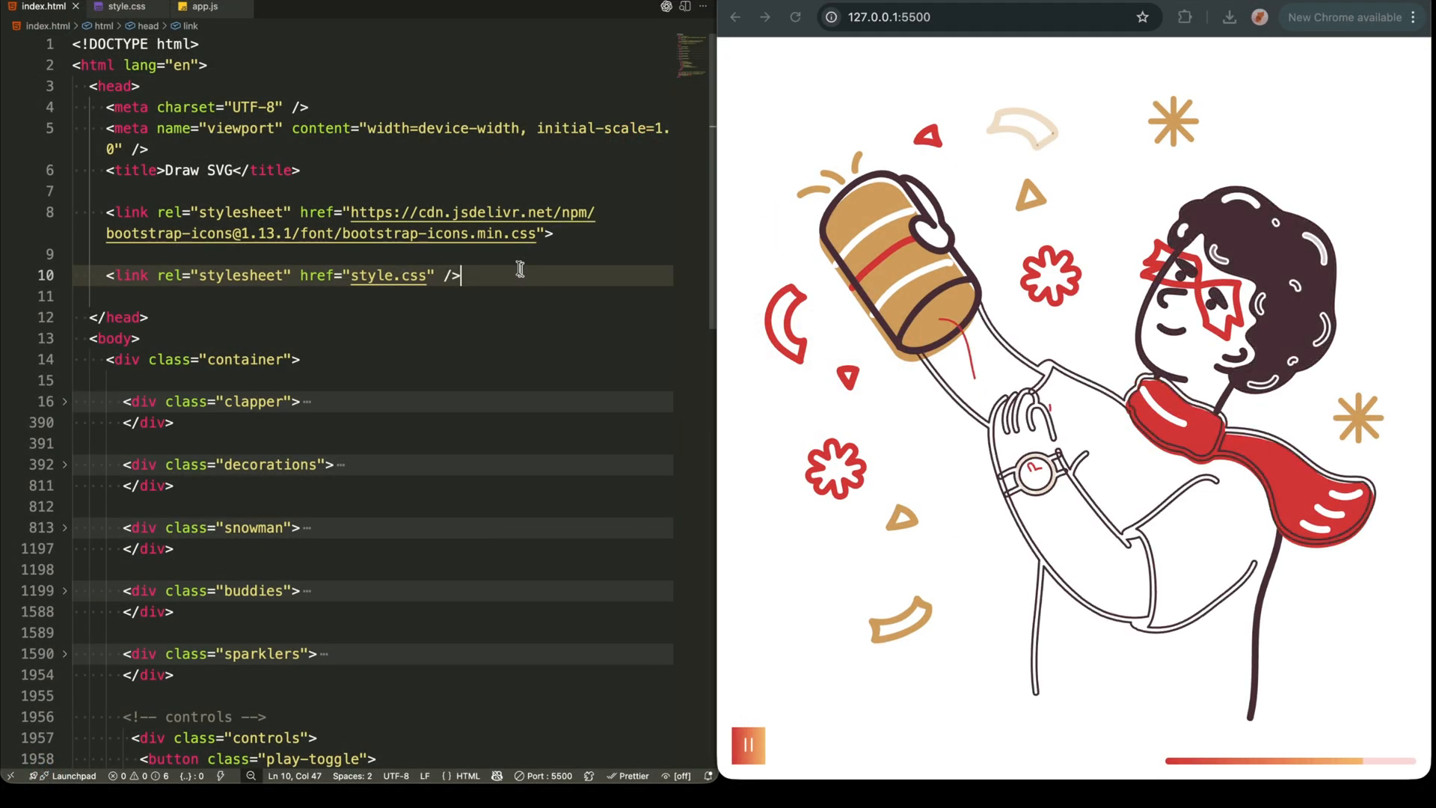
left_click(794, 16)
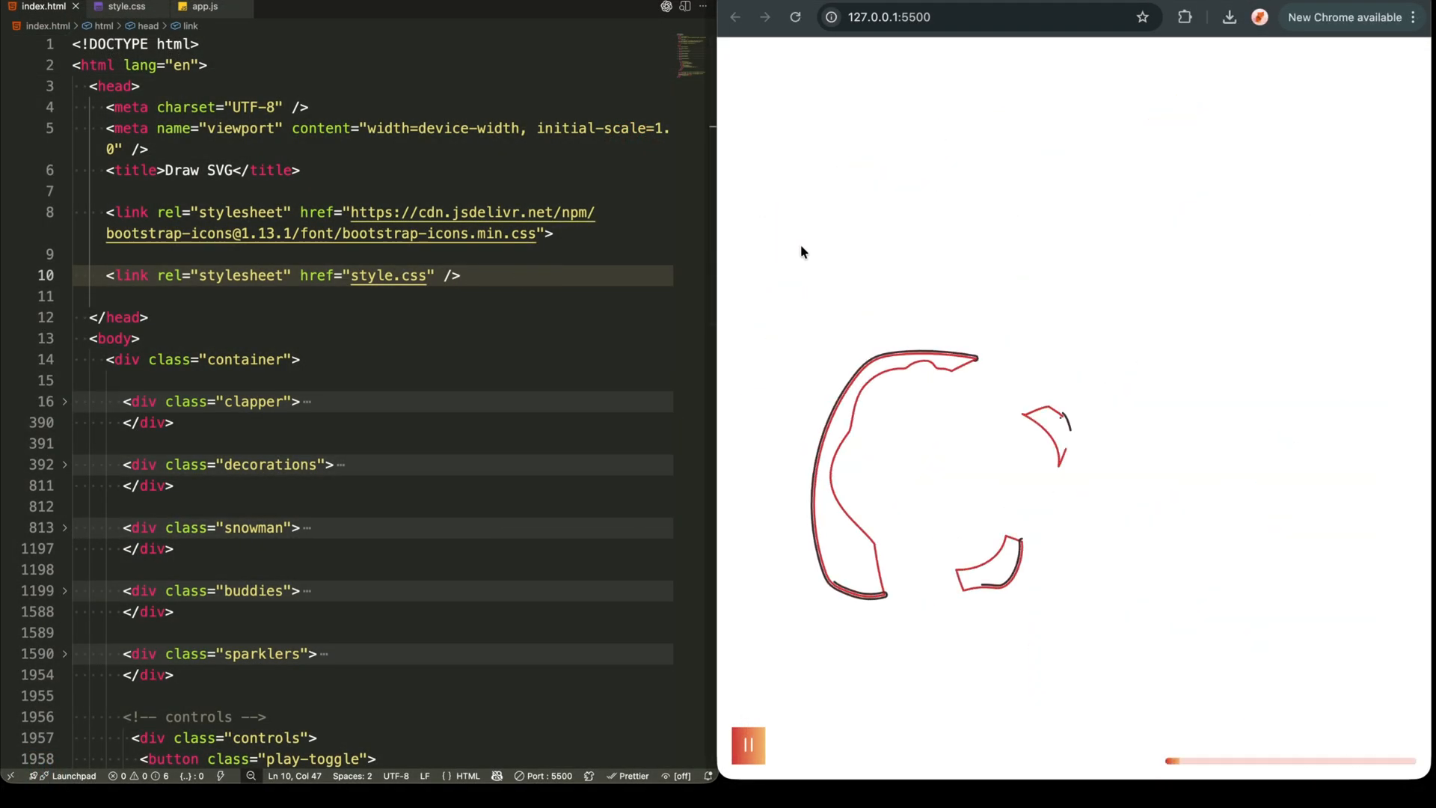
left_click(748, 745)
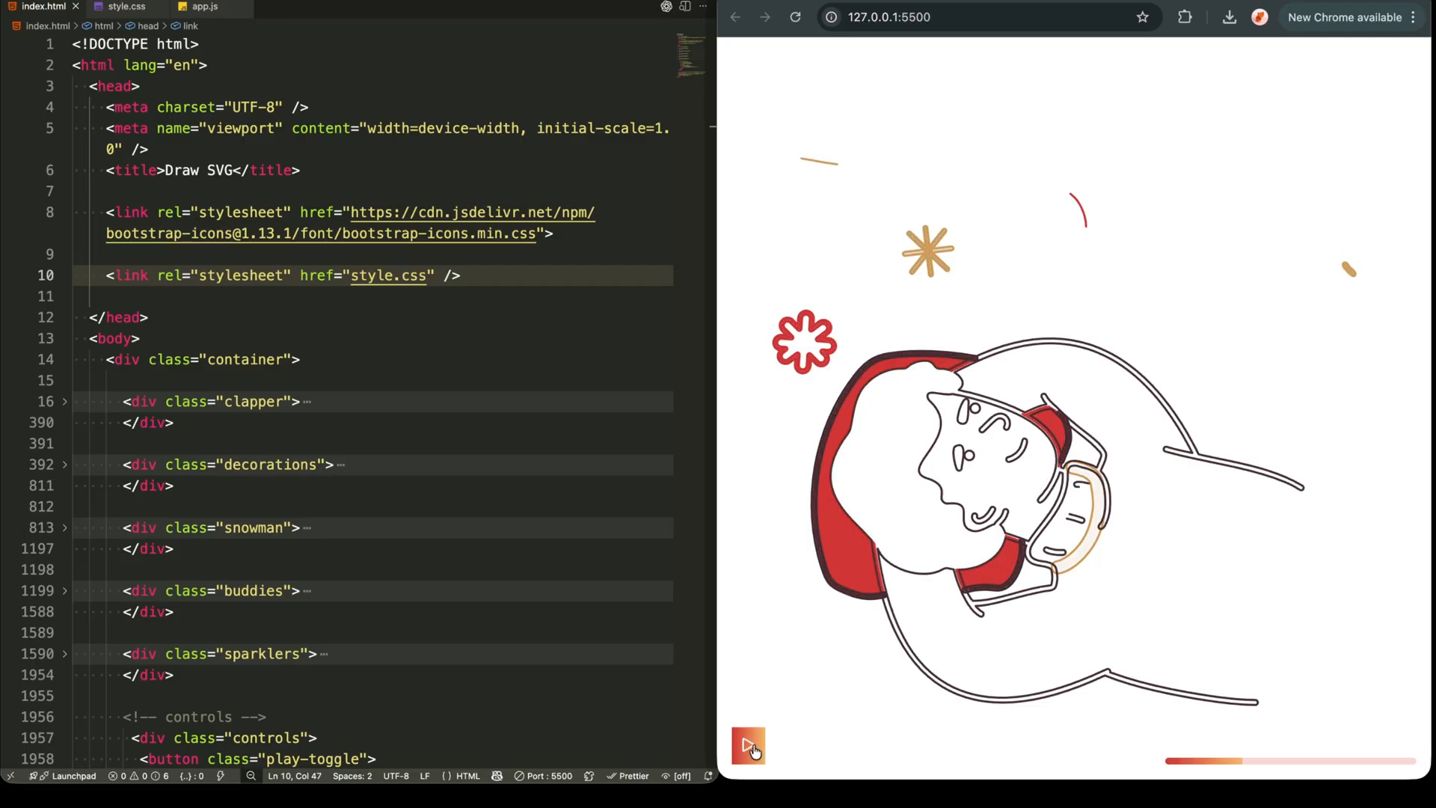
left_click(748, 744)
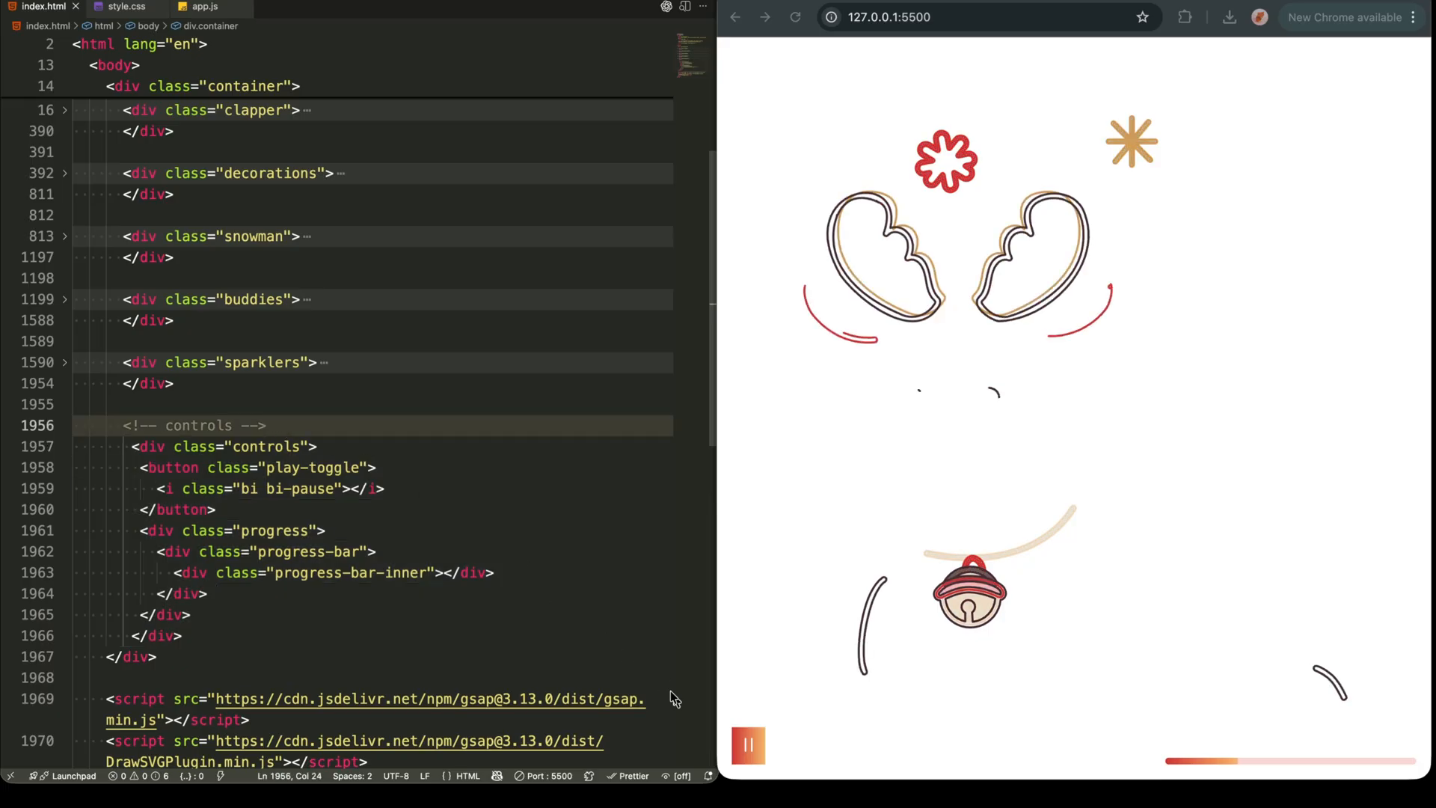
left_click(747, 744)
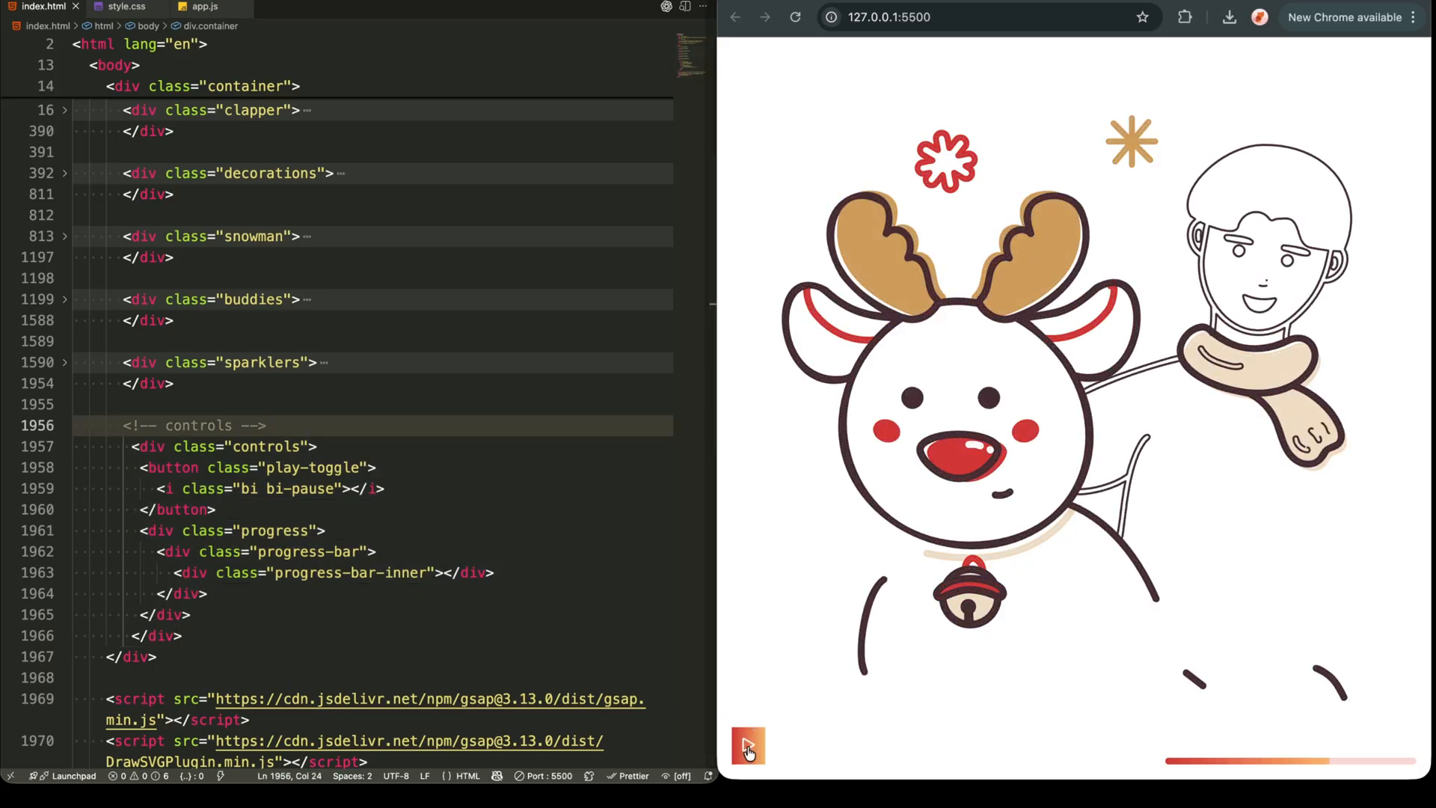
left_click(748, 745)
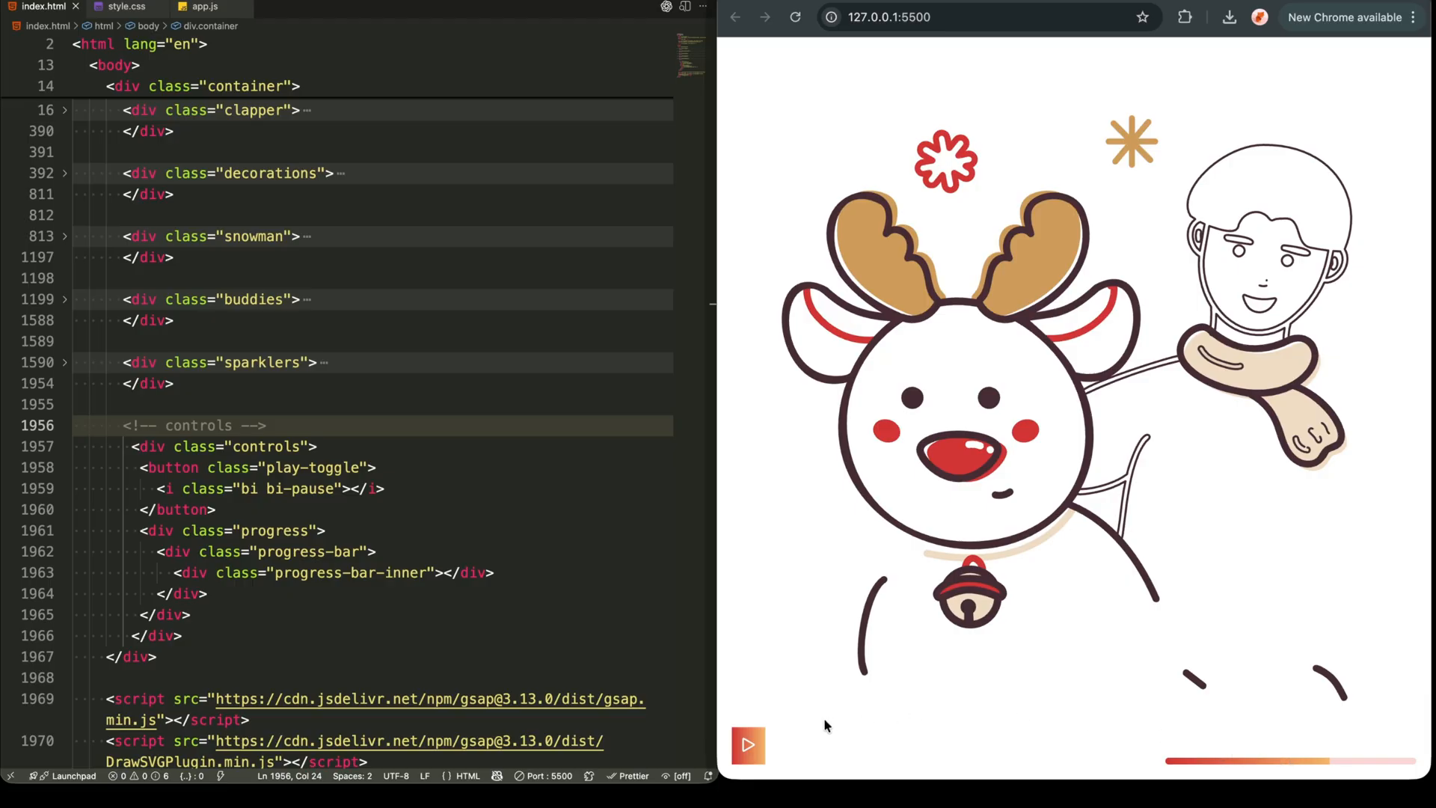
left_click(748, 743)
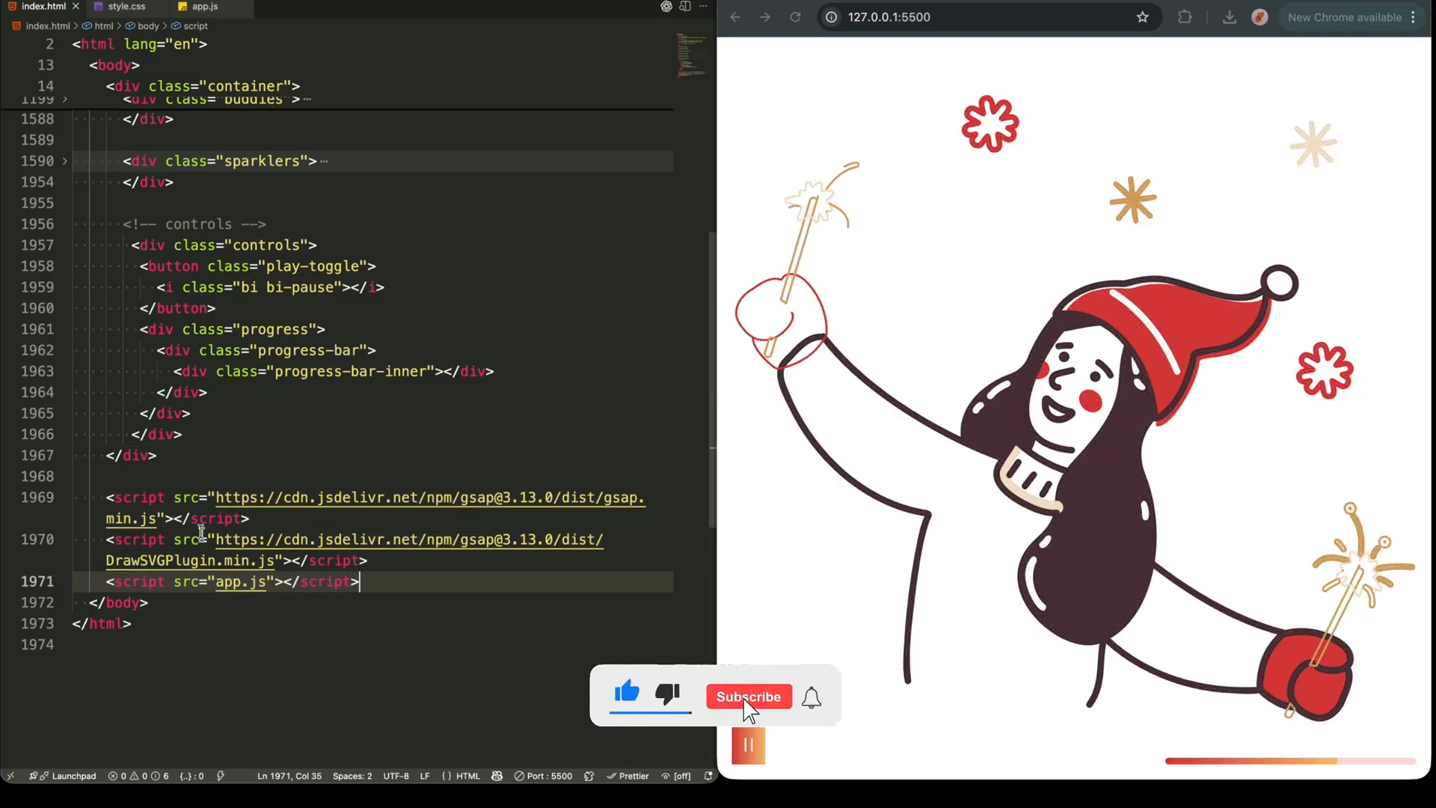
left_click(747, 696)
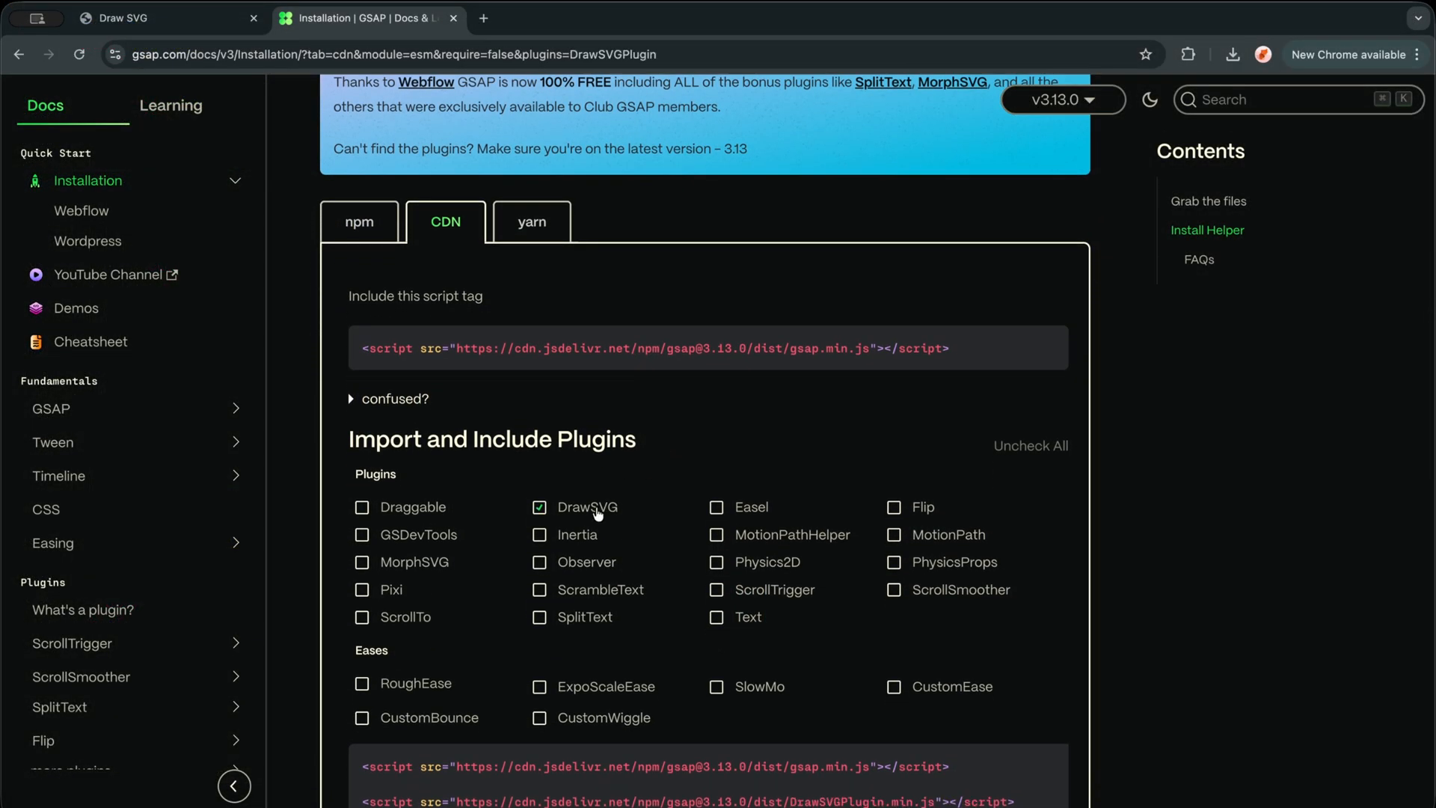
scroll("down", 3)
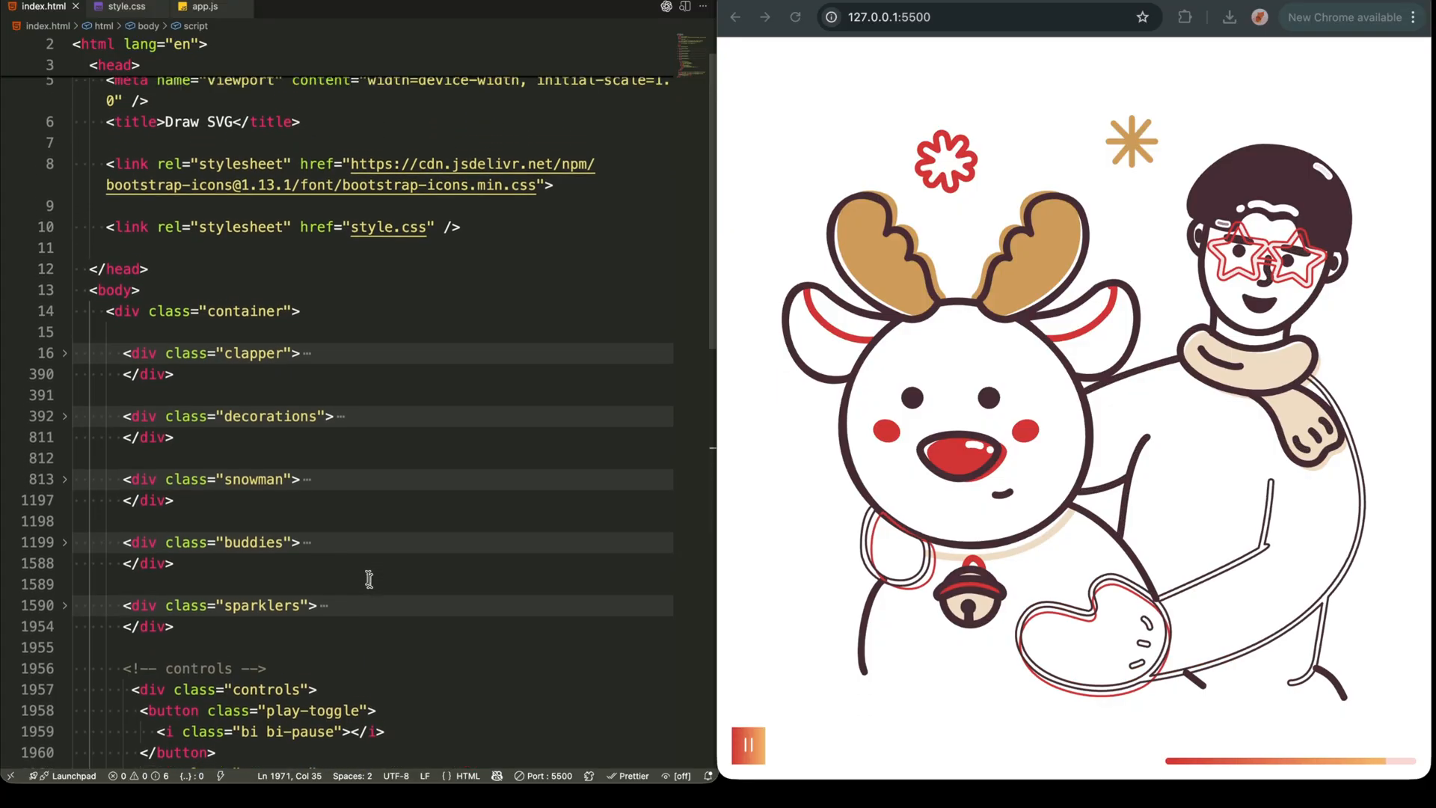
Review style.css rules for .container, svg, svg.is-active, .controls, .play-toggle and .progress
left_click(121, 6)
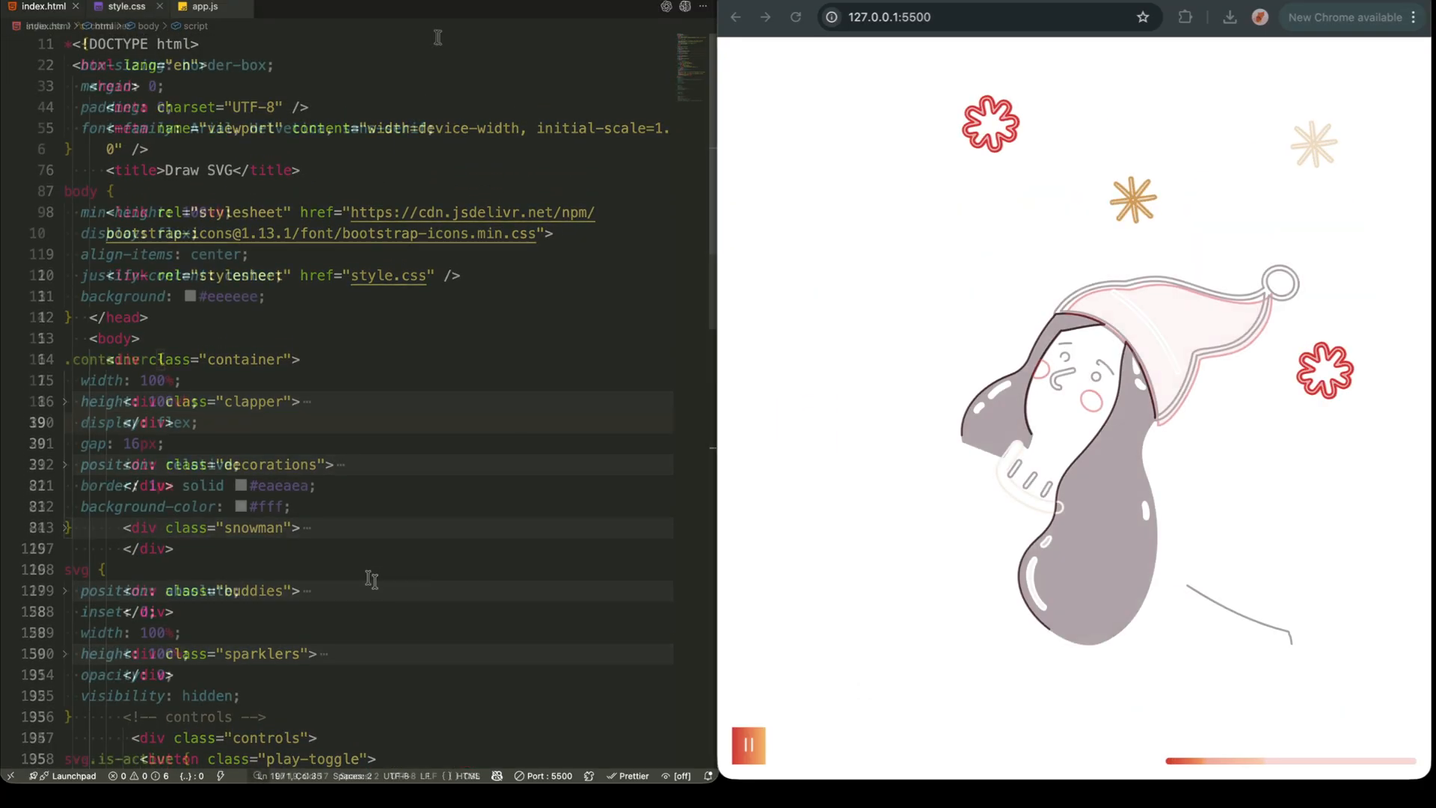
left_click(165, 9)
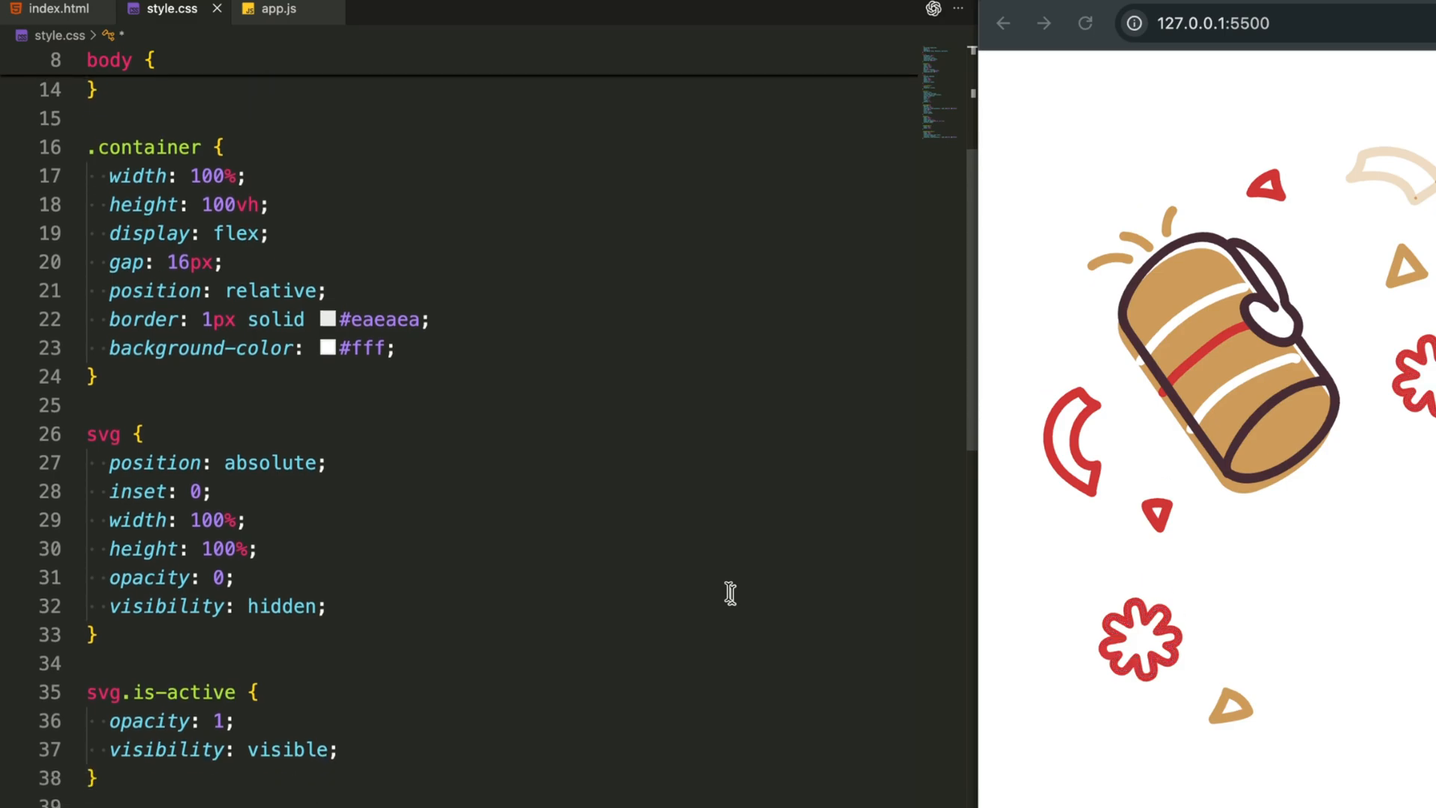
scroll("down", 3)
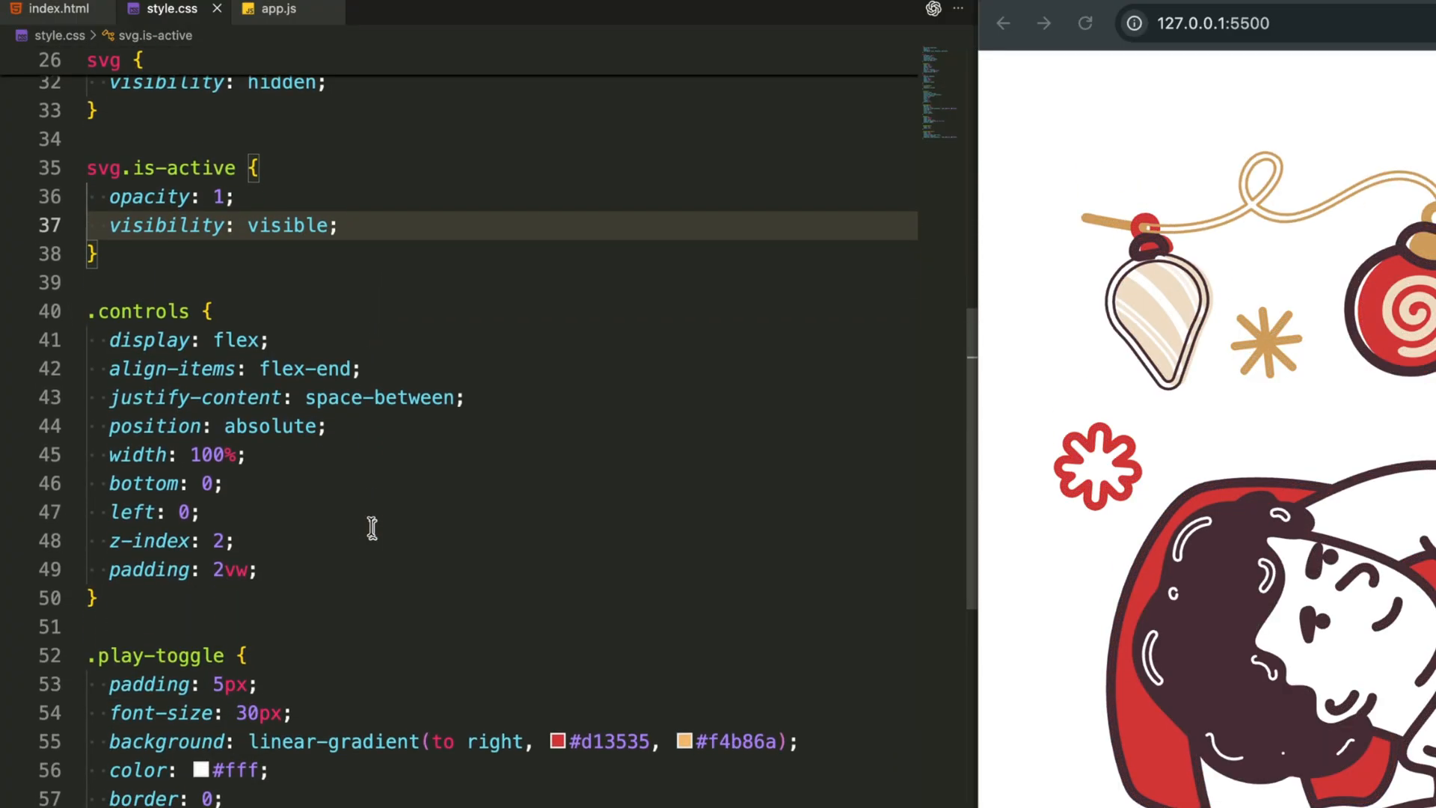
scroll("down", 3)
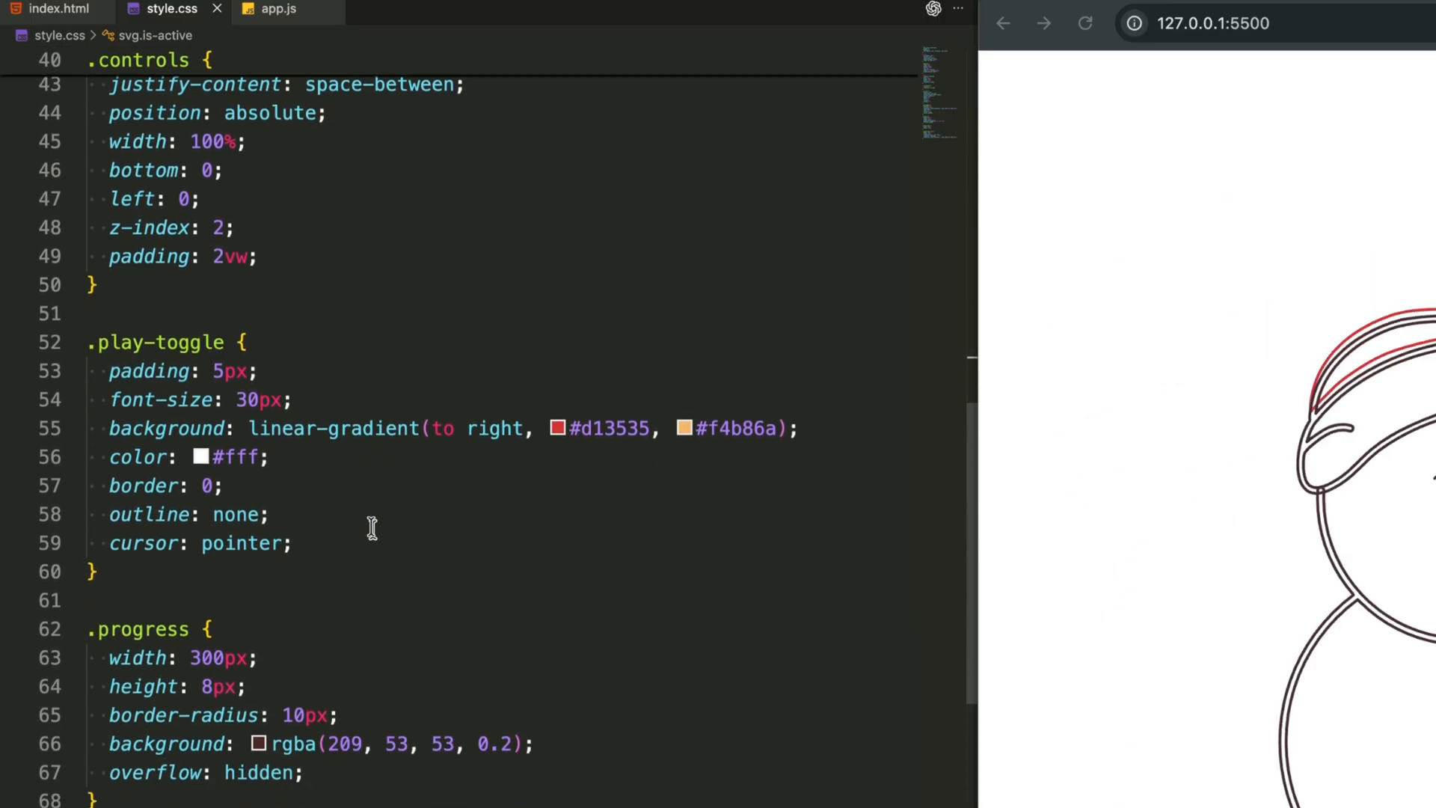
scroll("down", 3)
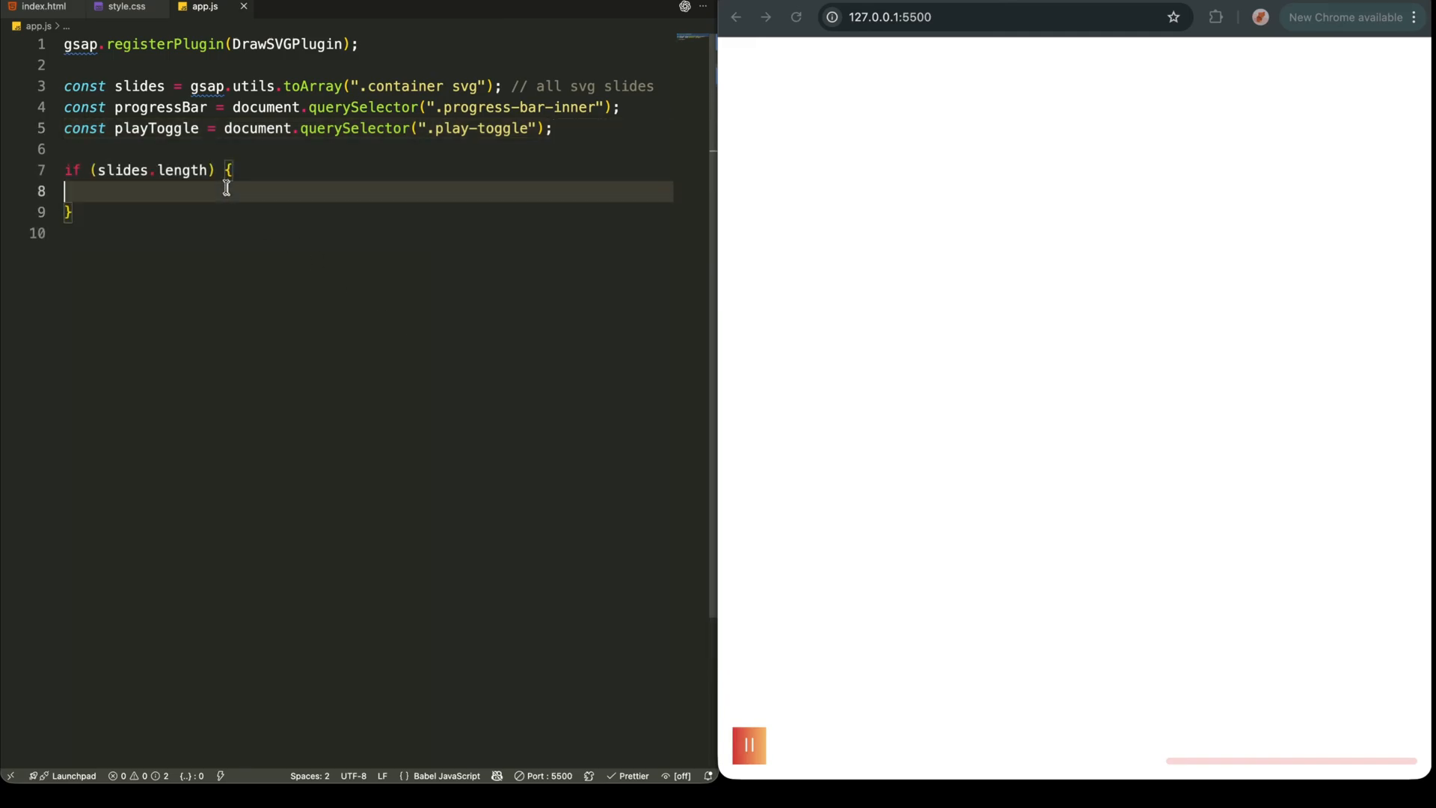
Inside the slides check, create const master = gsap.timeline({ repeat: -1 })
left_click(237, 169)
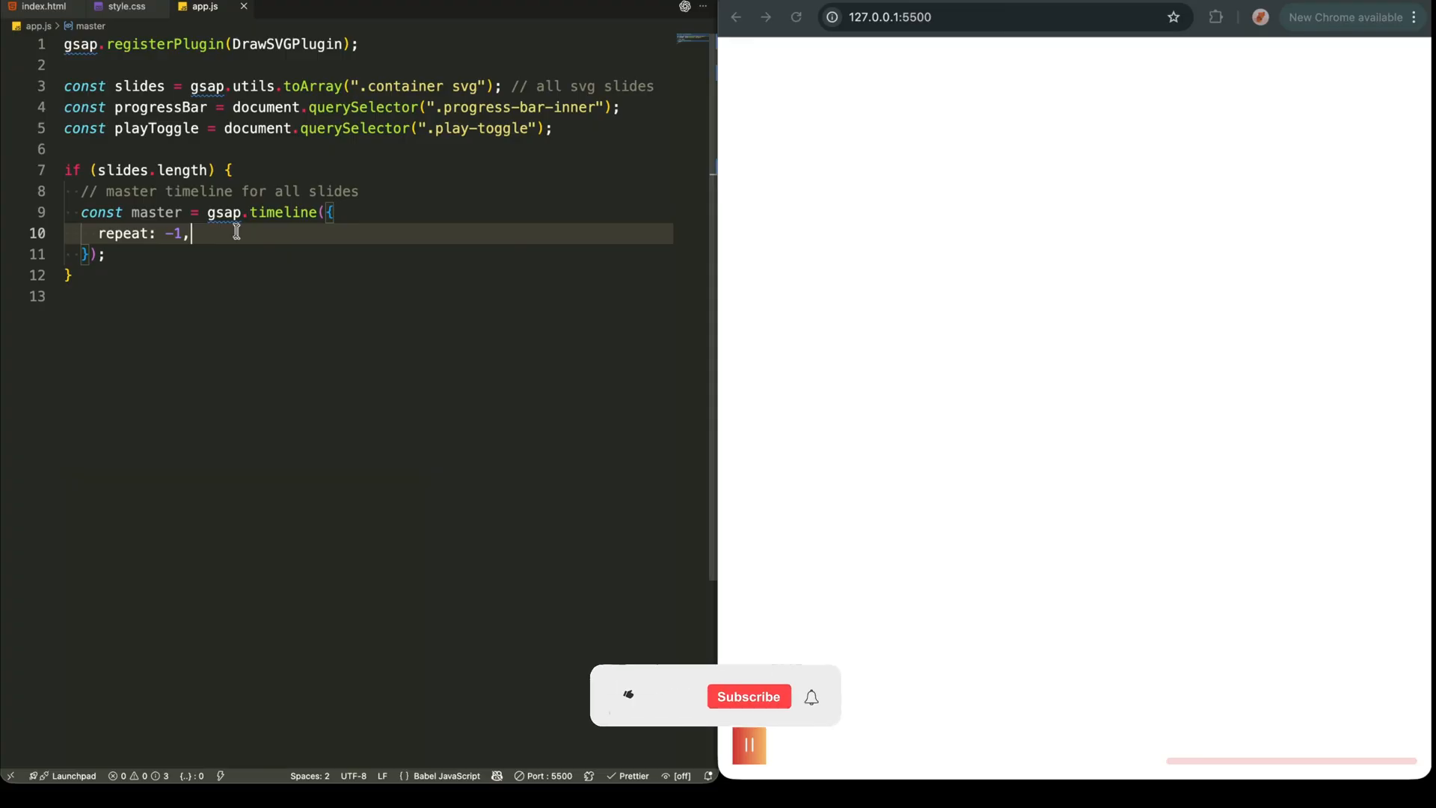
left_click(627, 696)
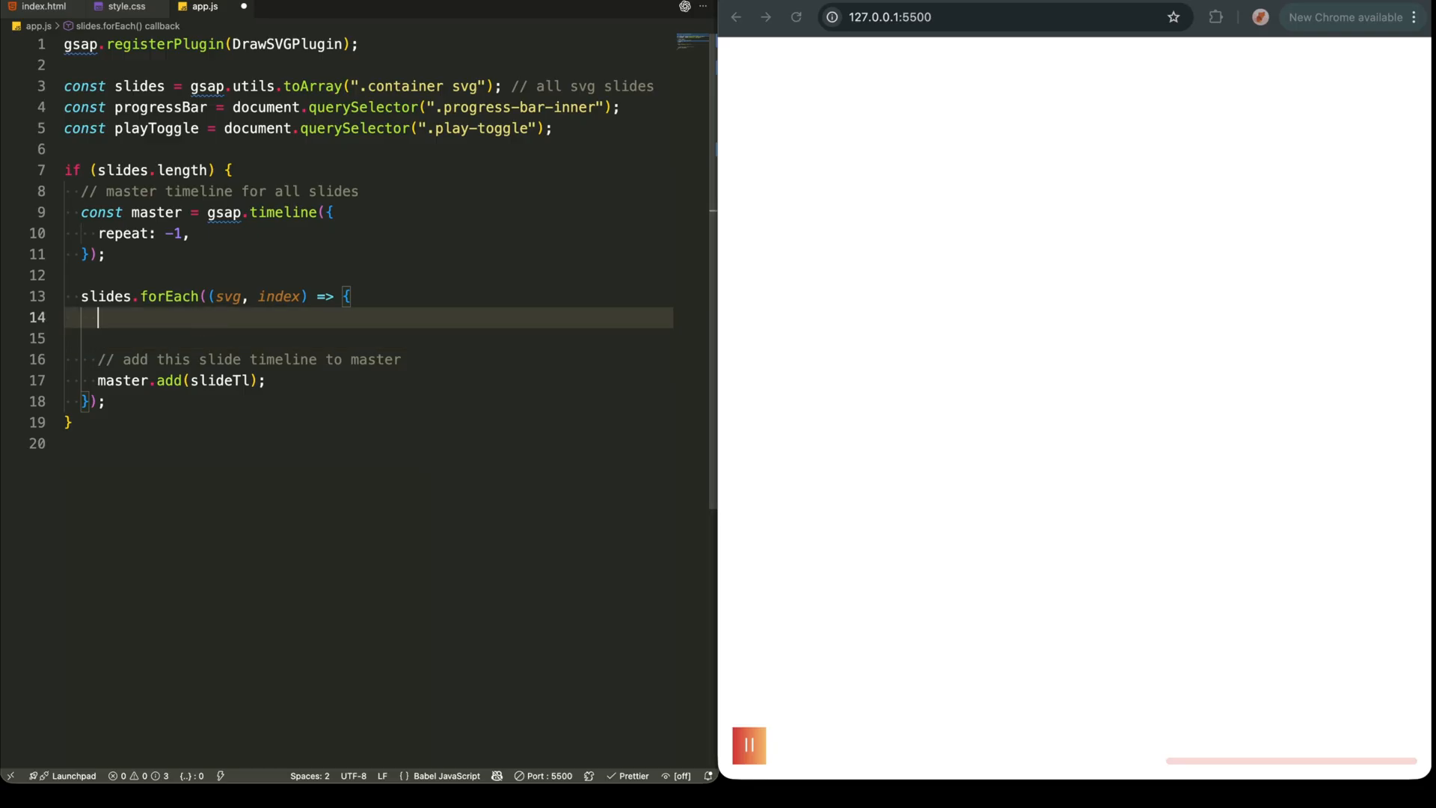
Add a paths.forEach loop saving each fill to dataset, fillOpacity 0, rounded 2.5-wide strokes in fill colour
left_click(357, 296)
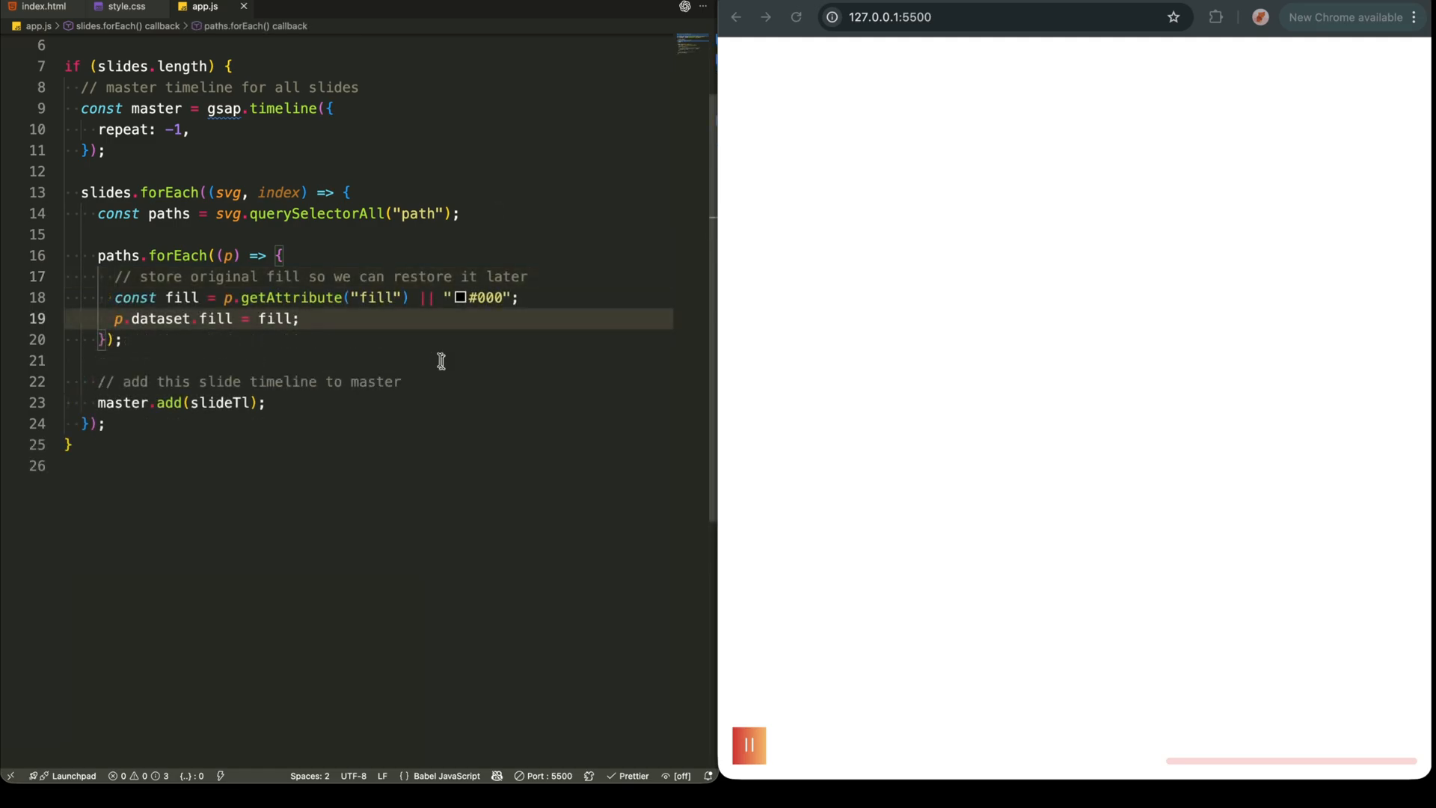
mouse_move(403, 325)
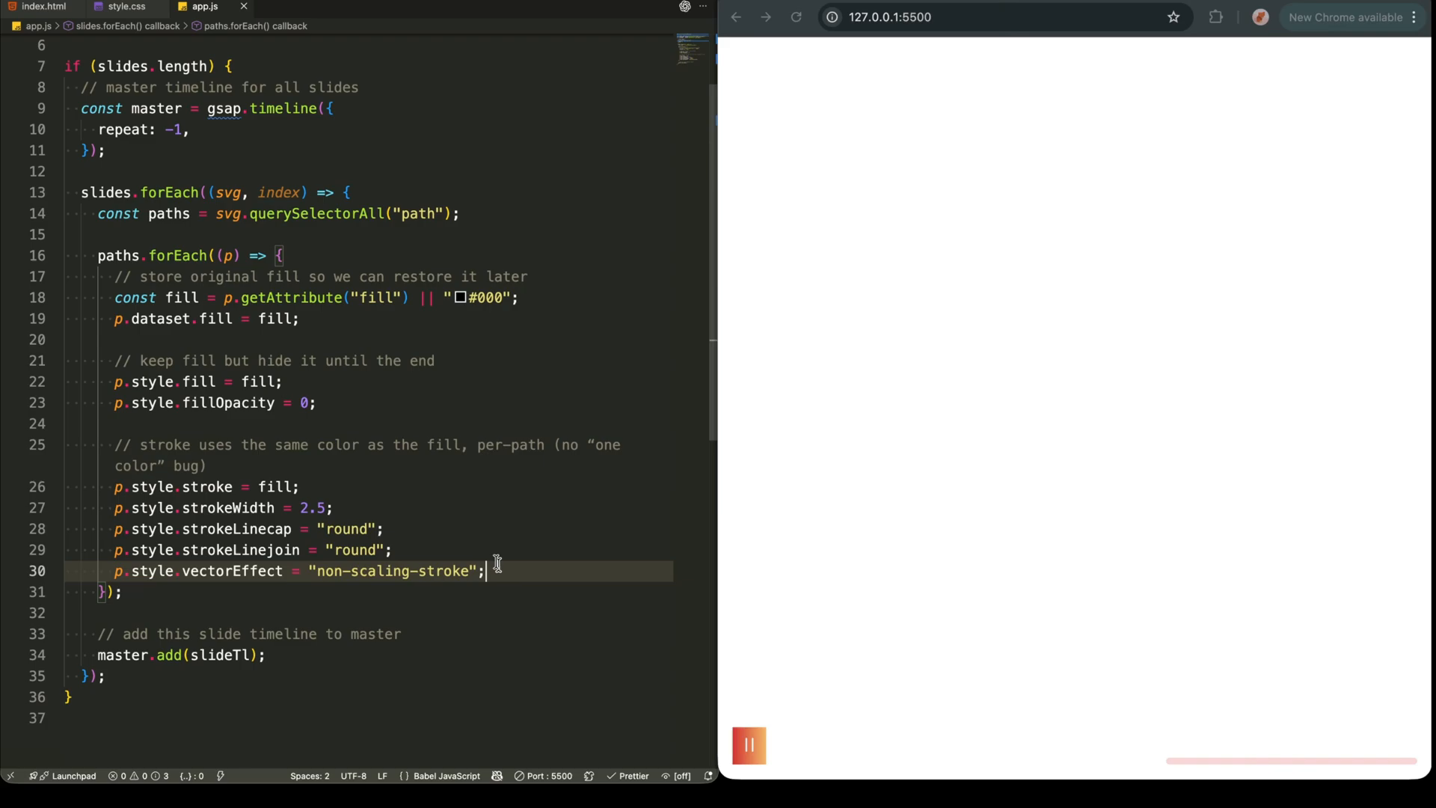
Set paths' drawSVG to 0 and create slideTl with defaults duration 1 and ease "none"
type("gsap.set(paths, { drawSVG: 0 });")
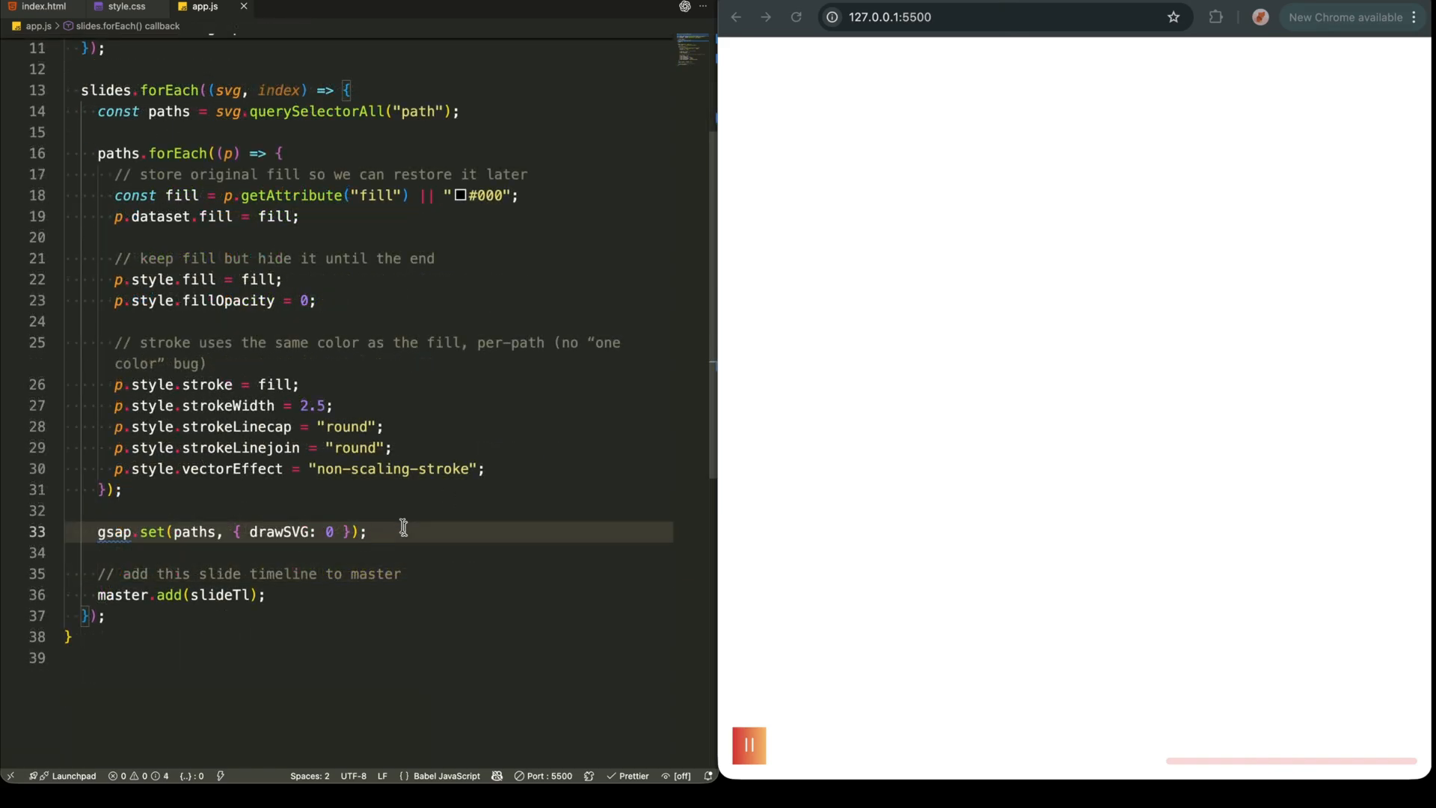
double_click(280, 531)
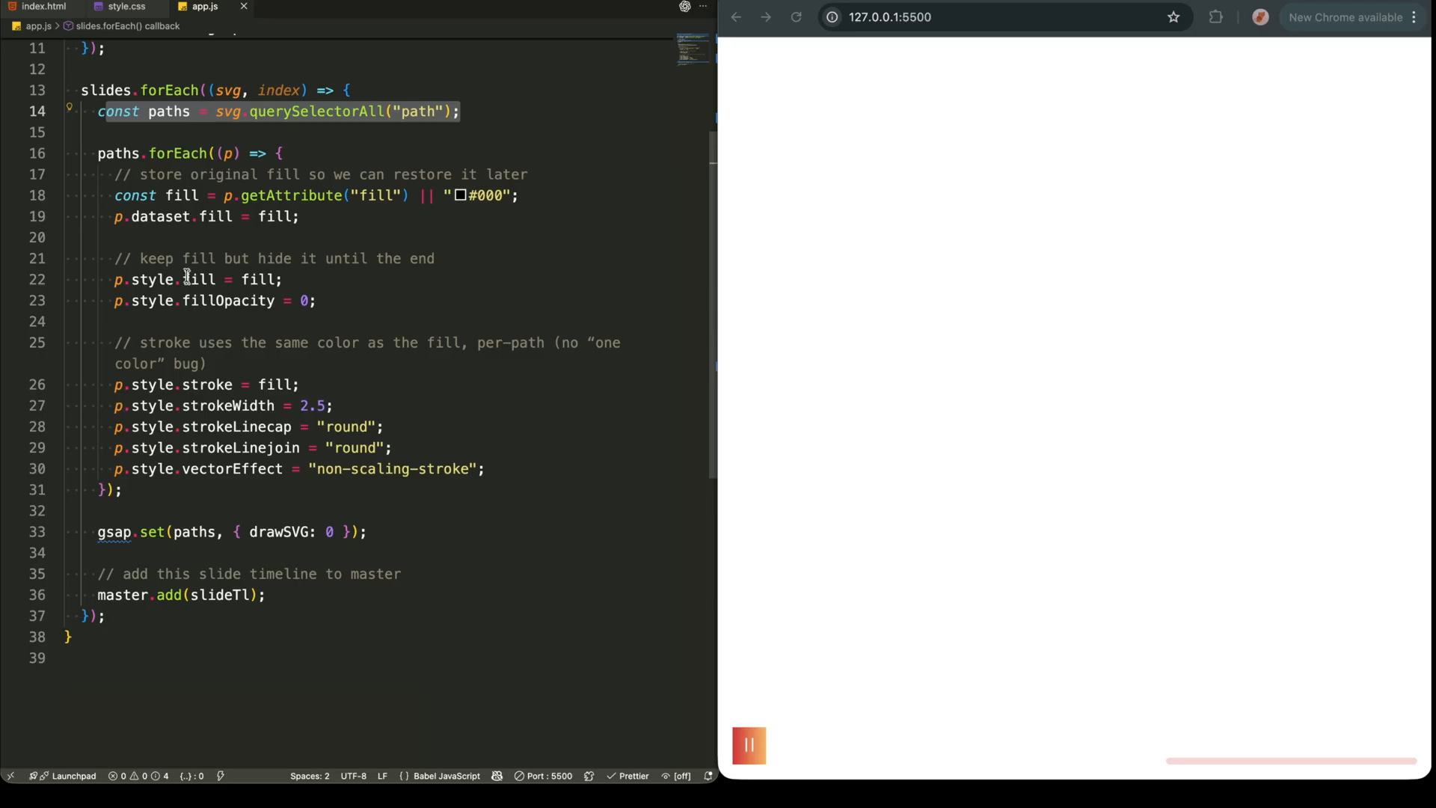
left_click(369, 533)
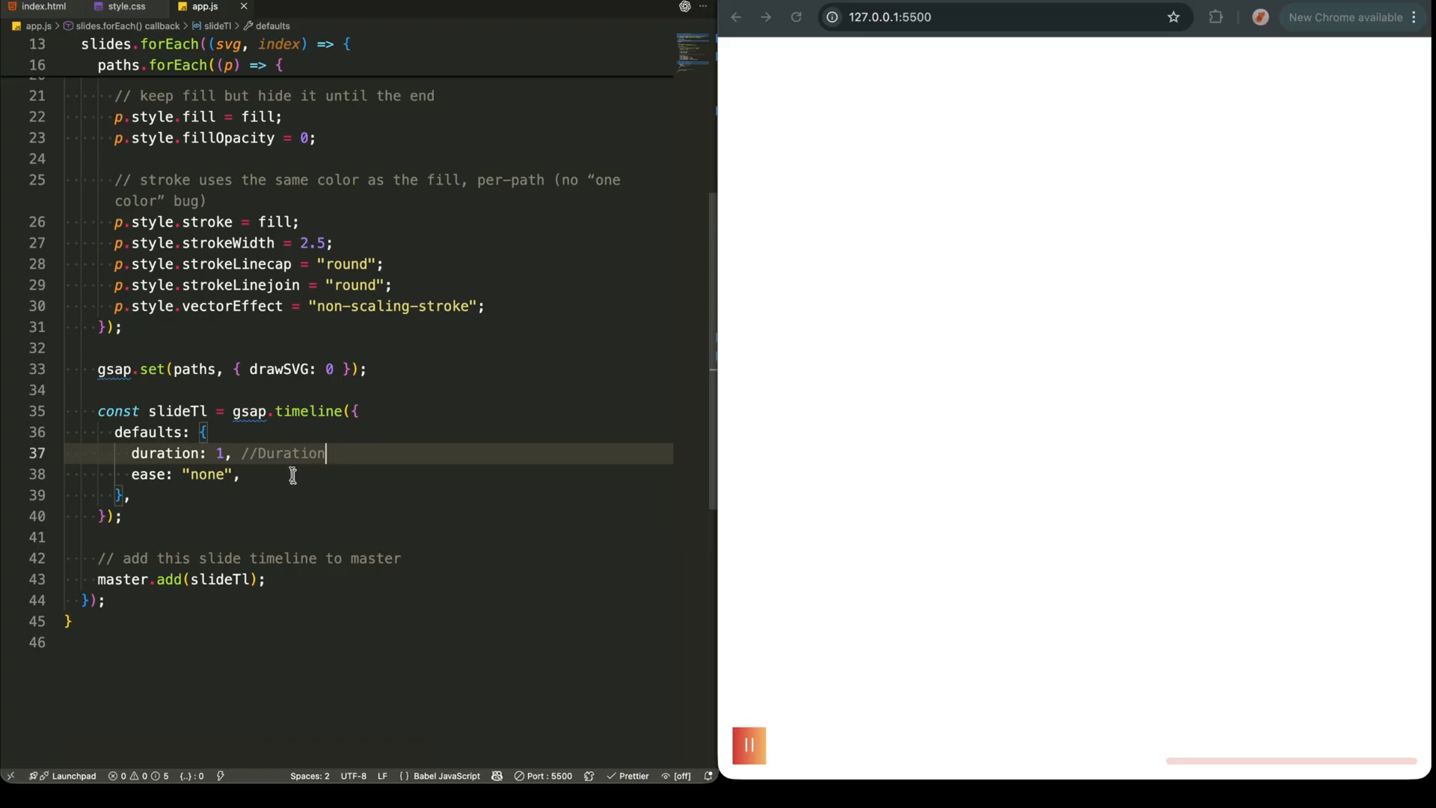
Add an onStart callback that removes is-active from all slides and adds it to this svg
left_click(291, 474)
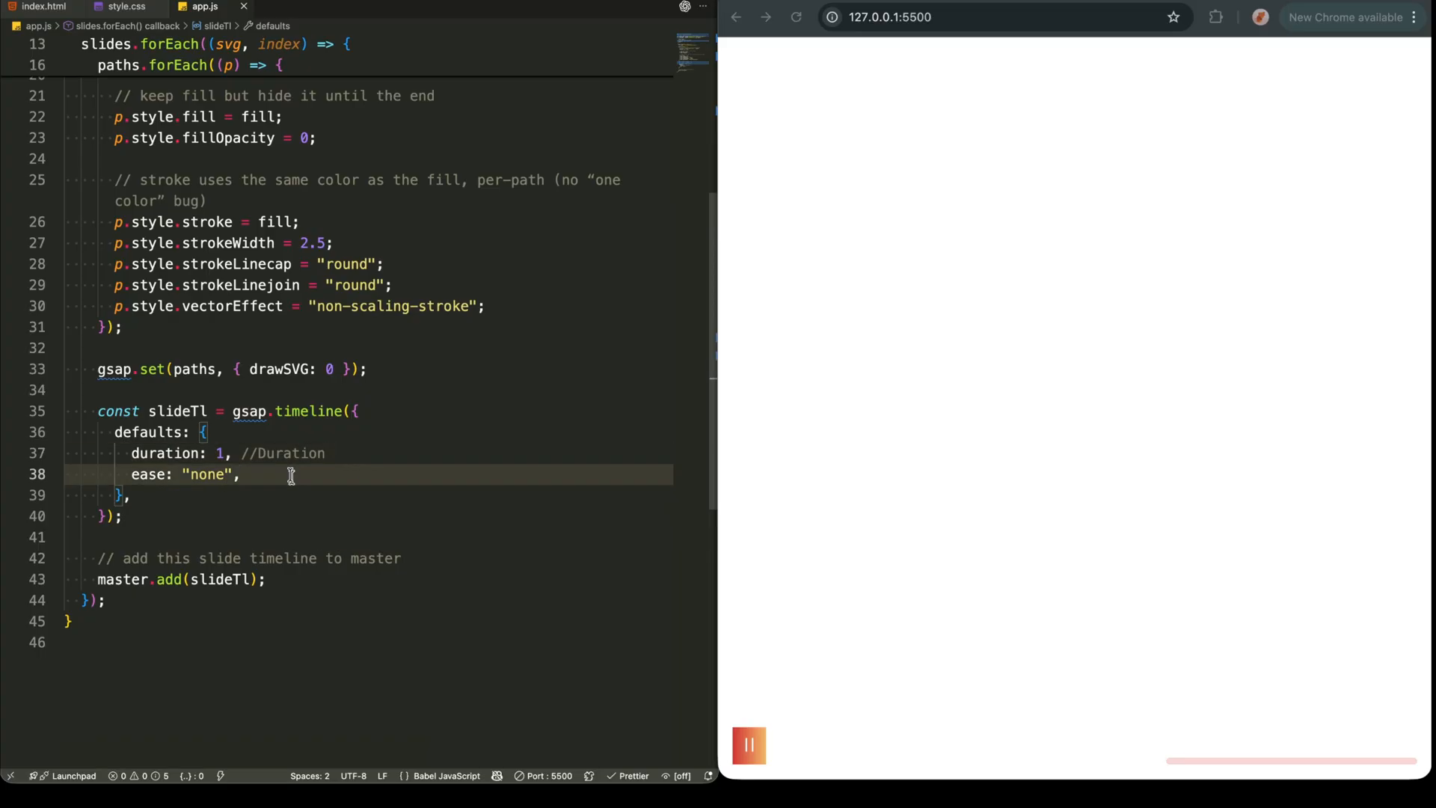
left_click(196, 516)
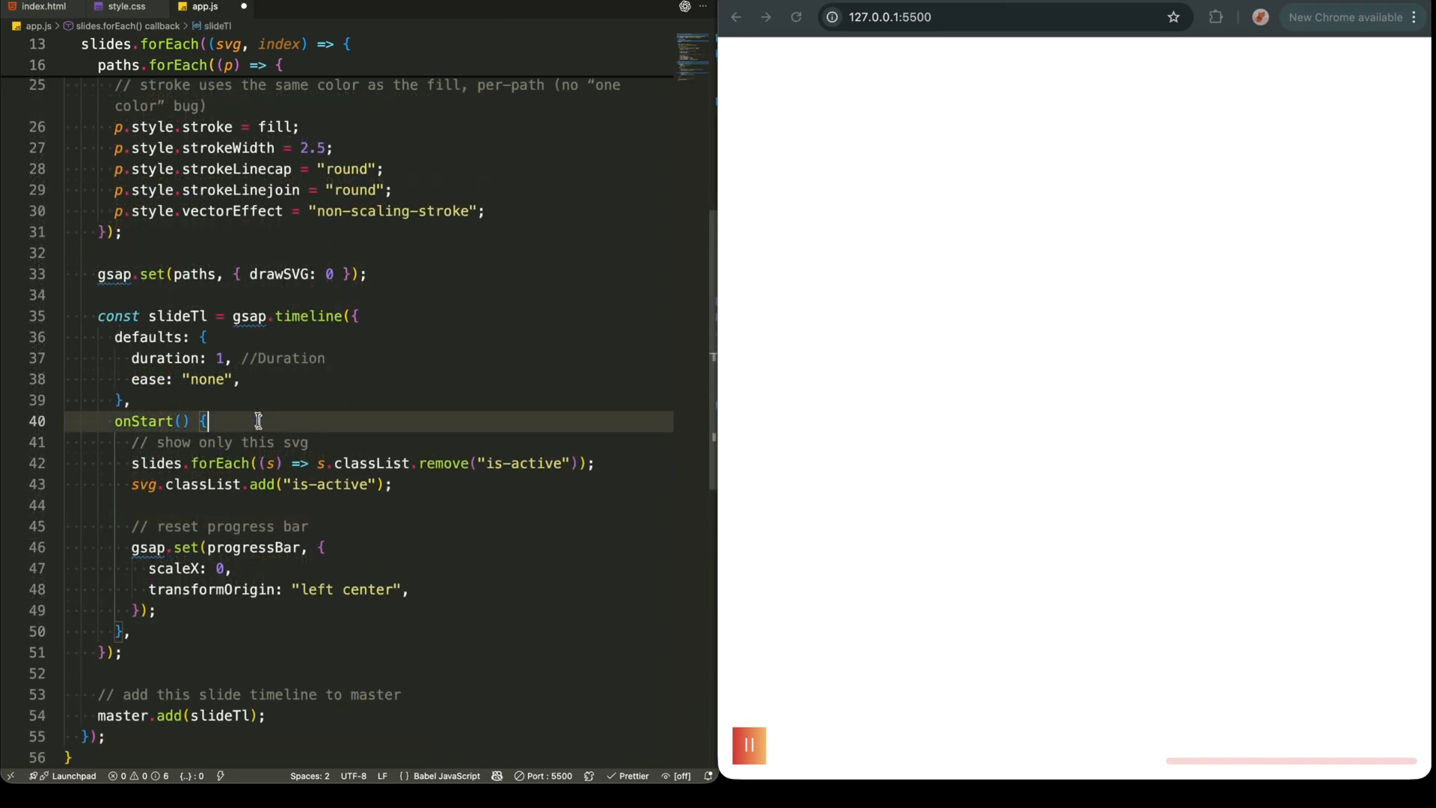
left_click(206, 420)
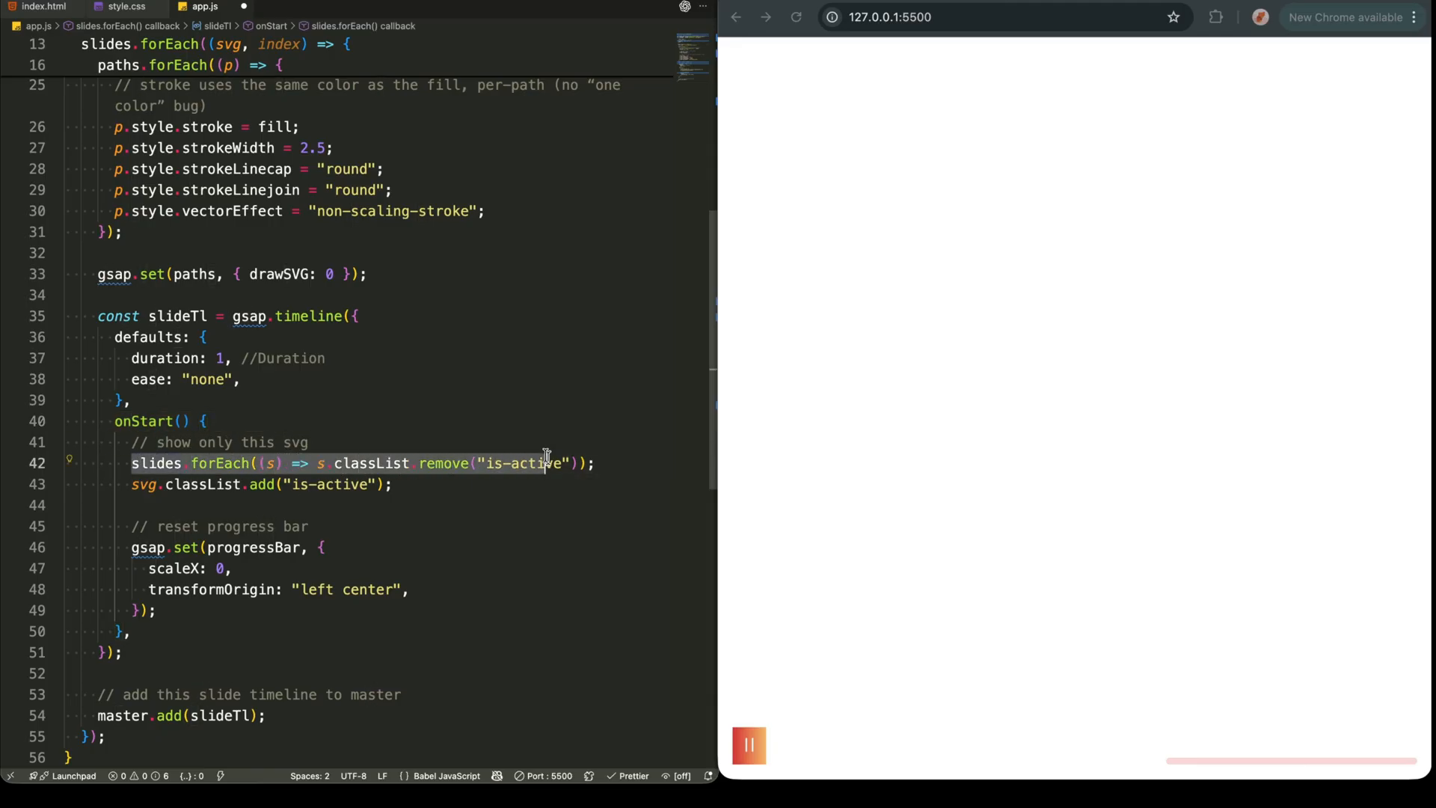
left_click(609, 462)
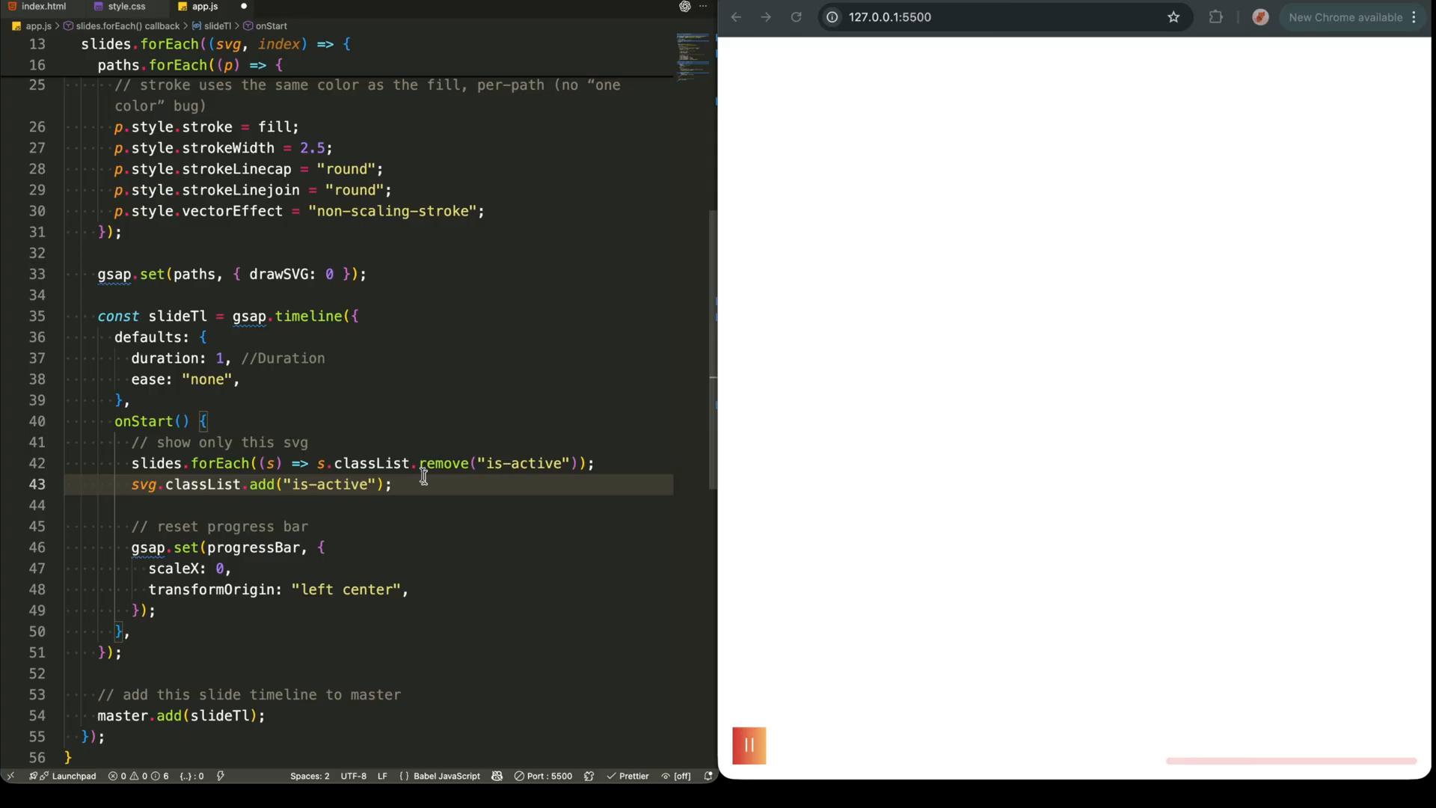
In onStart, reset progressBar with gsap.set scaleX 0 and transformOrigin 'left center'
left_click(391, 483)
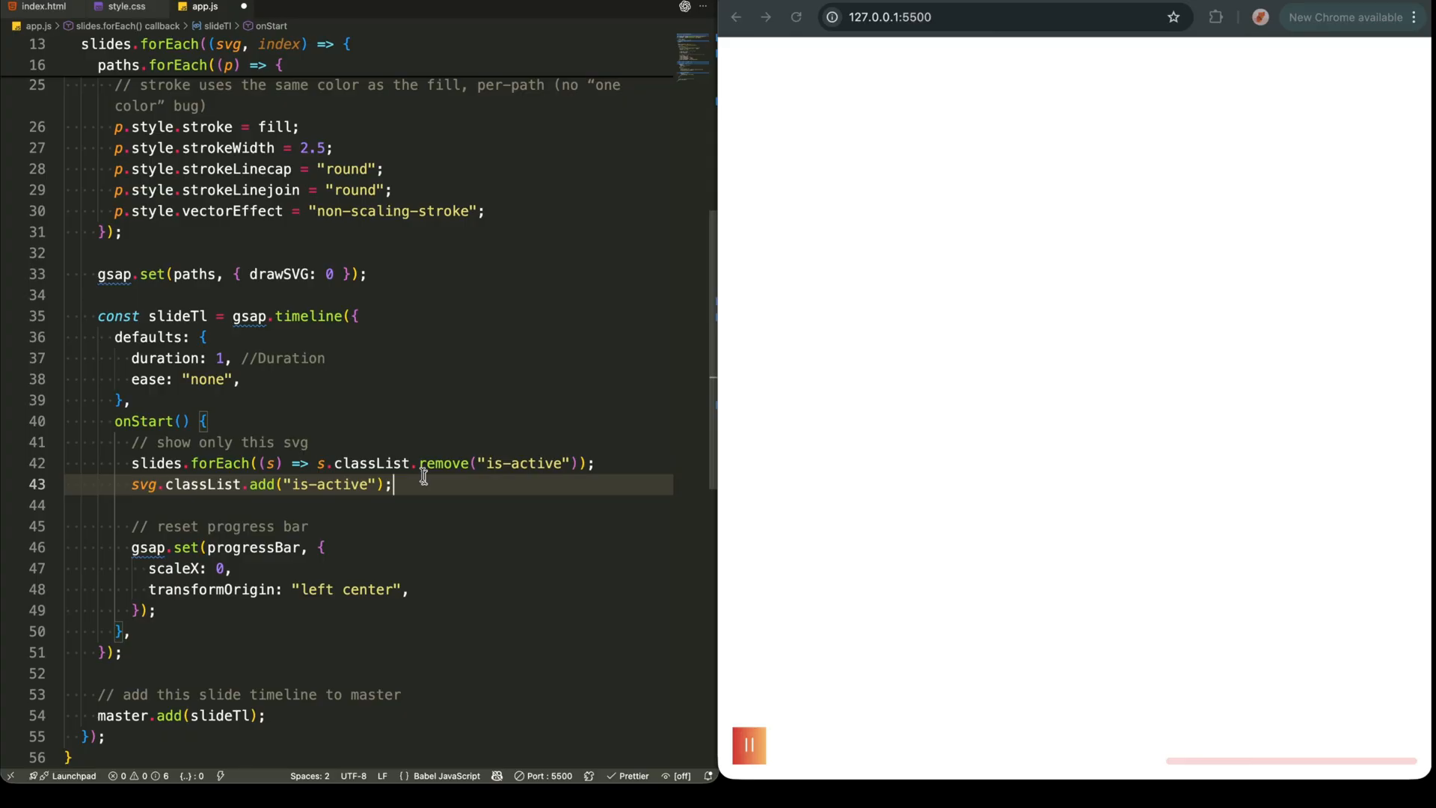
left_click(341, 548)
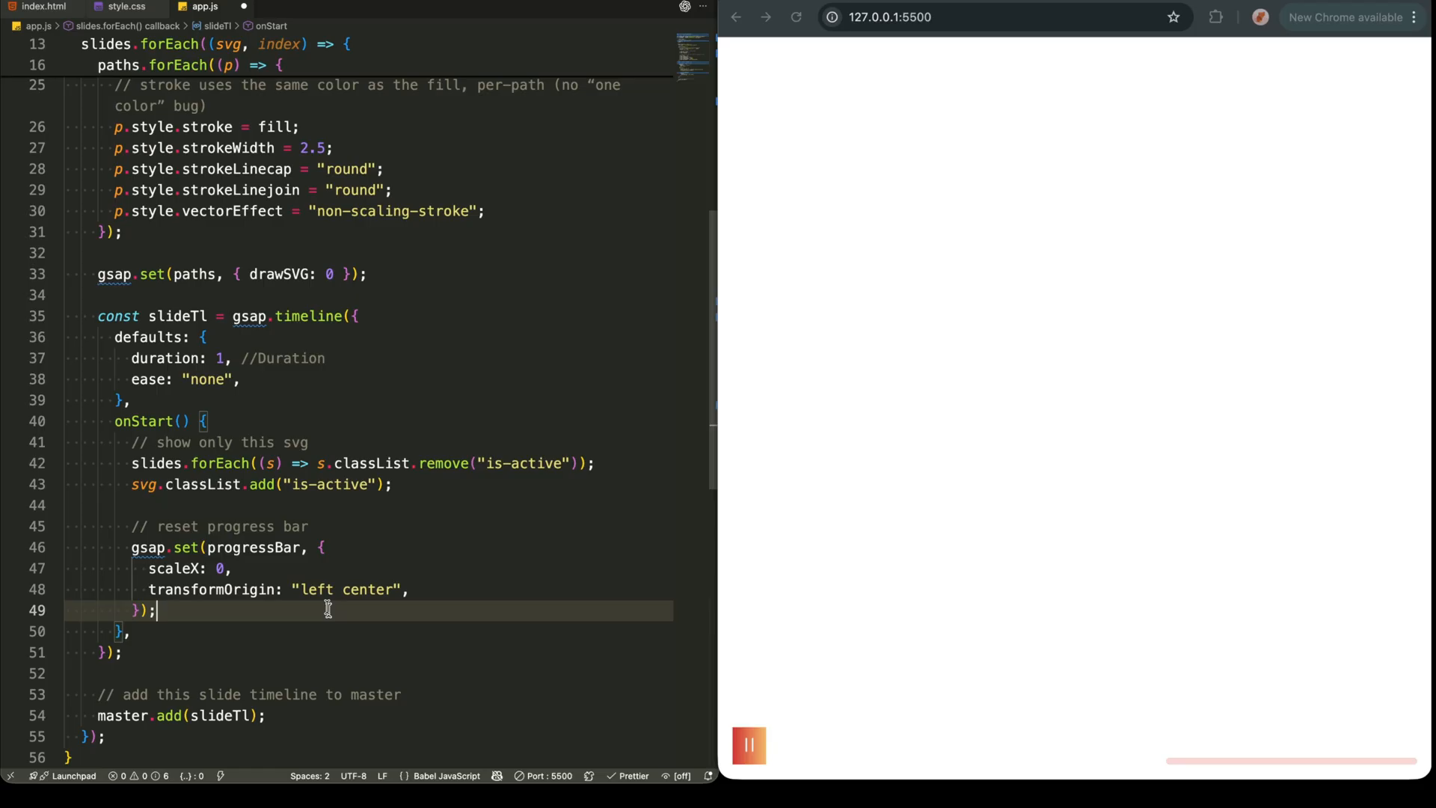
left_click(358, 316)
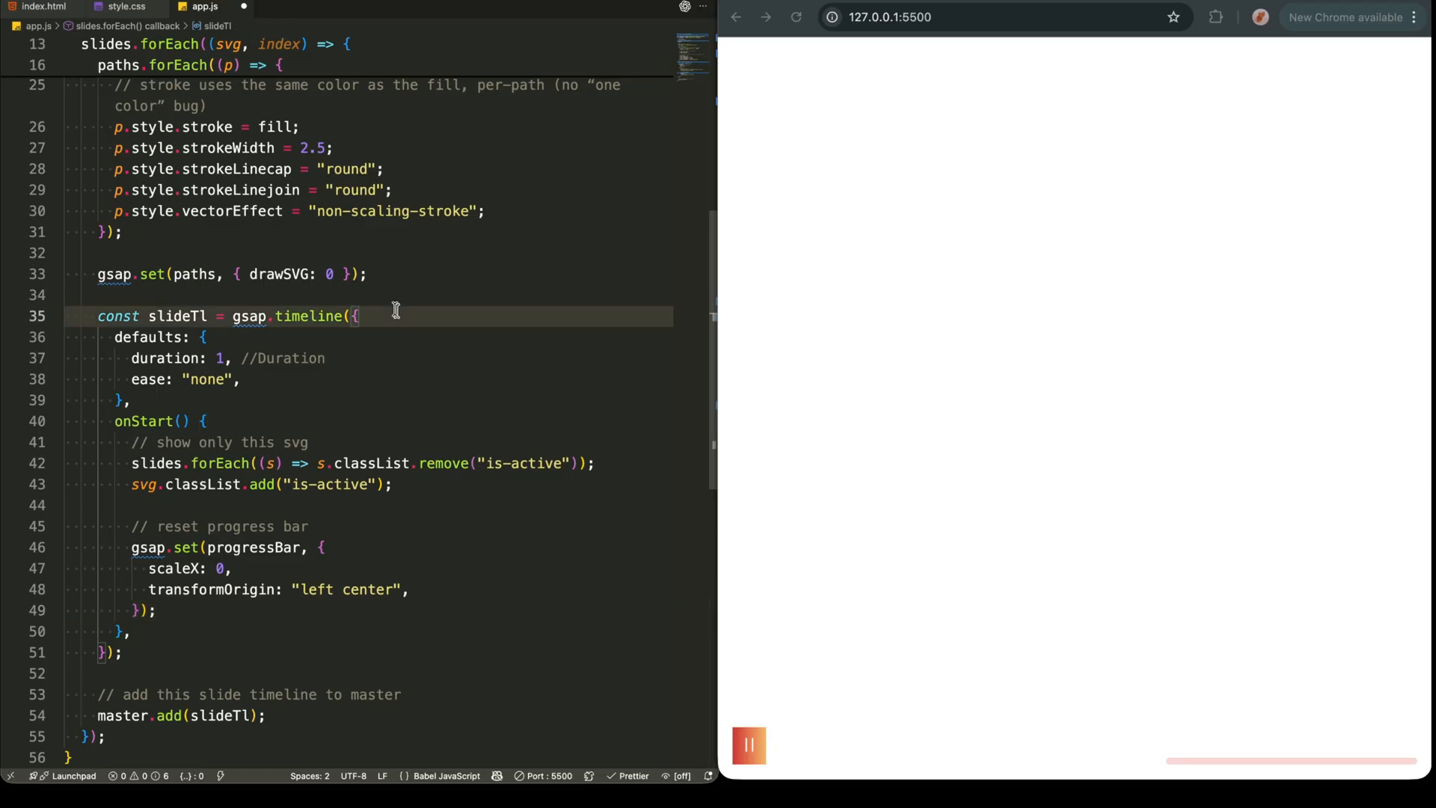
left_click(124, 651)
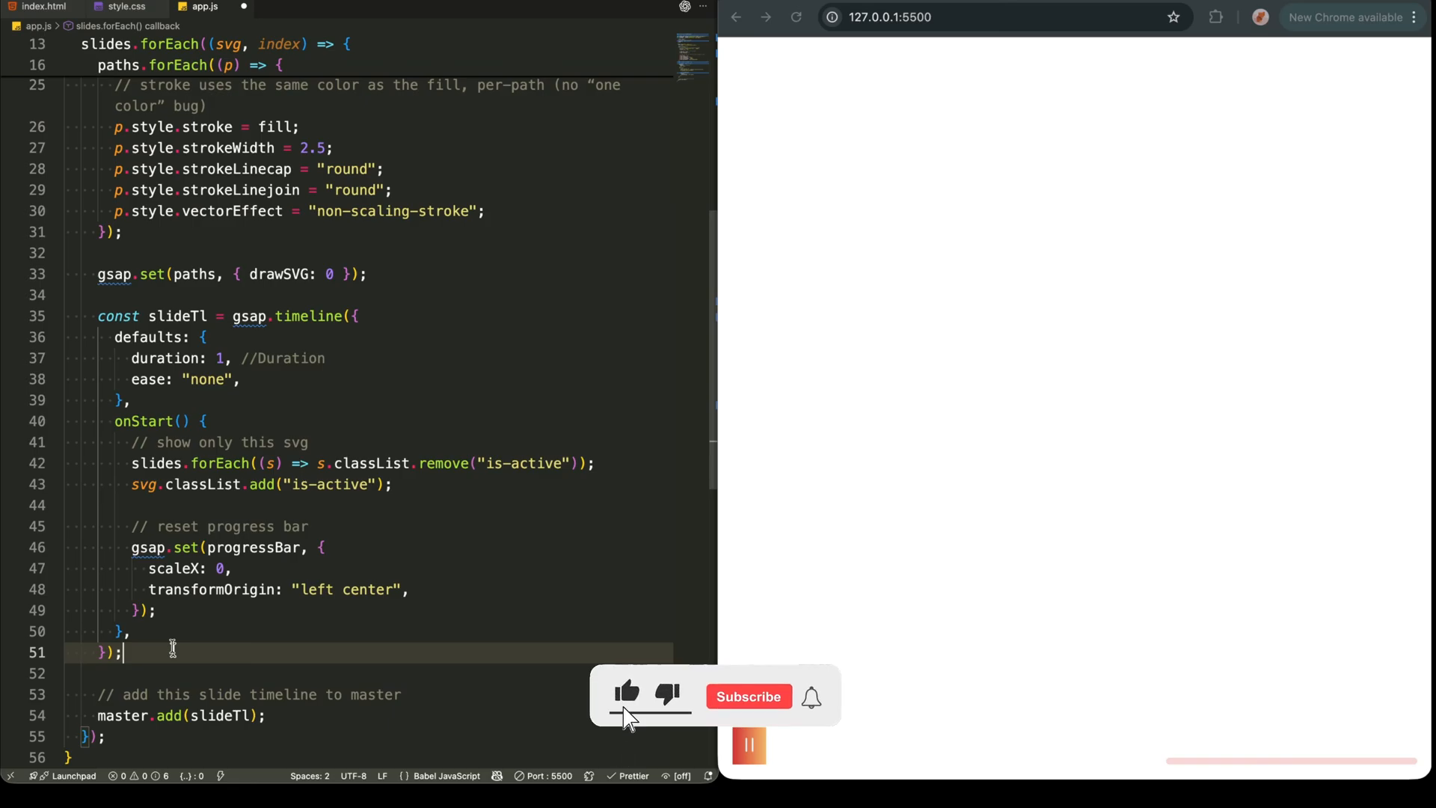
Chain slideTl tweens: drawSVG 100% with stagger 0.08, fillOpacity 1 at "<20%", progressBar scaleX 1; check the preview
left_click(748, 695)
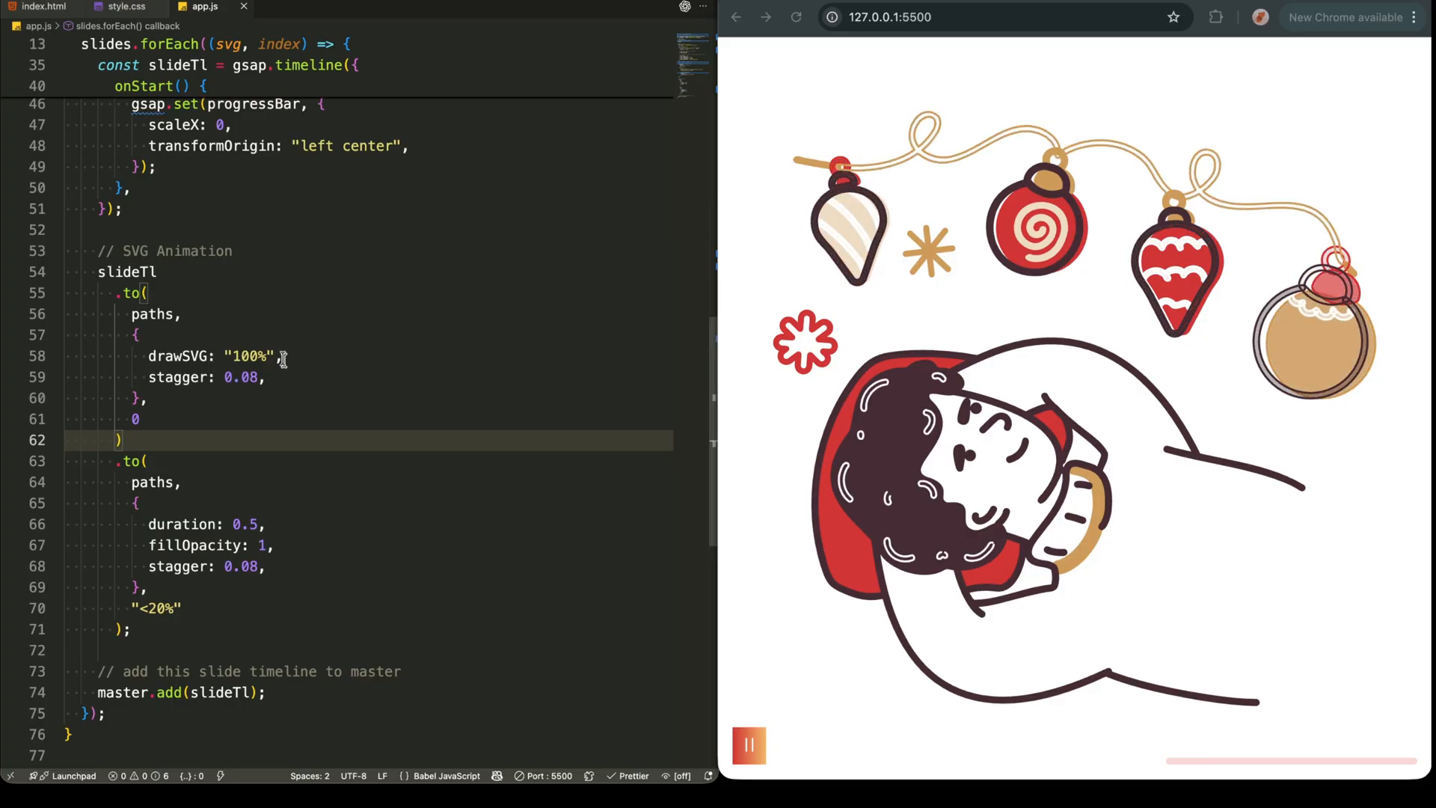
double_click(176, 356)
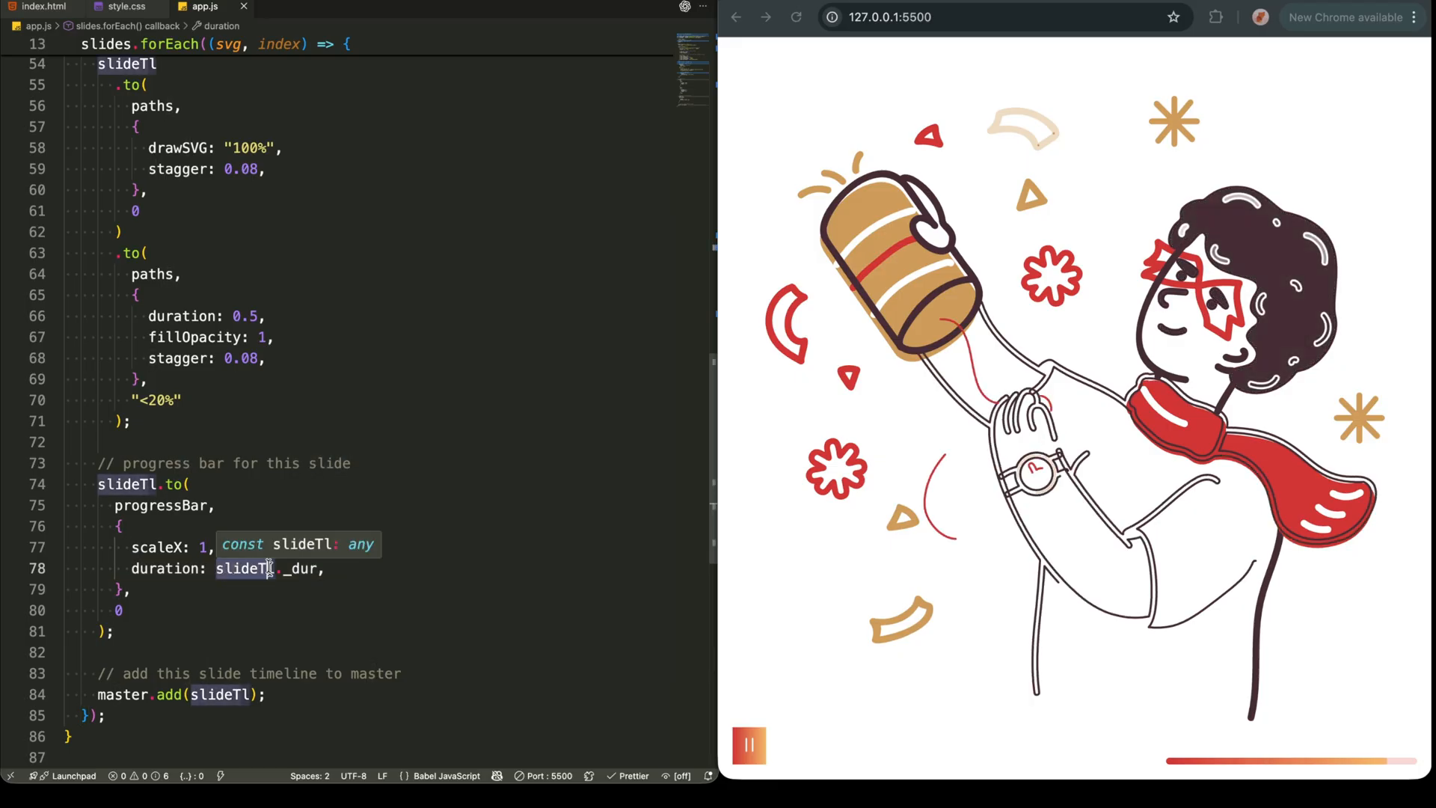
Maximise the Chrome window to watch the DrawSVG animation full screen
left_click(325, 568)
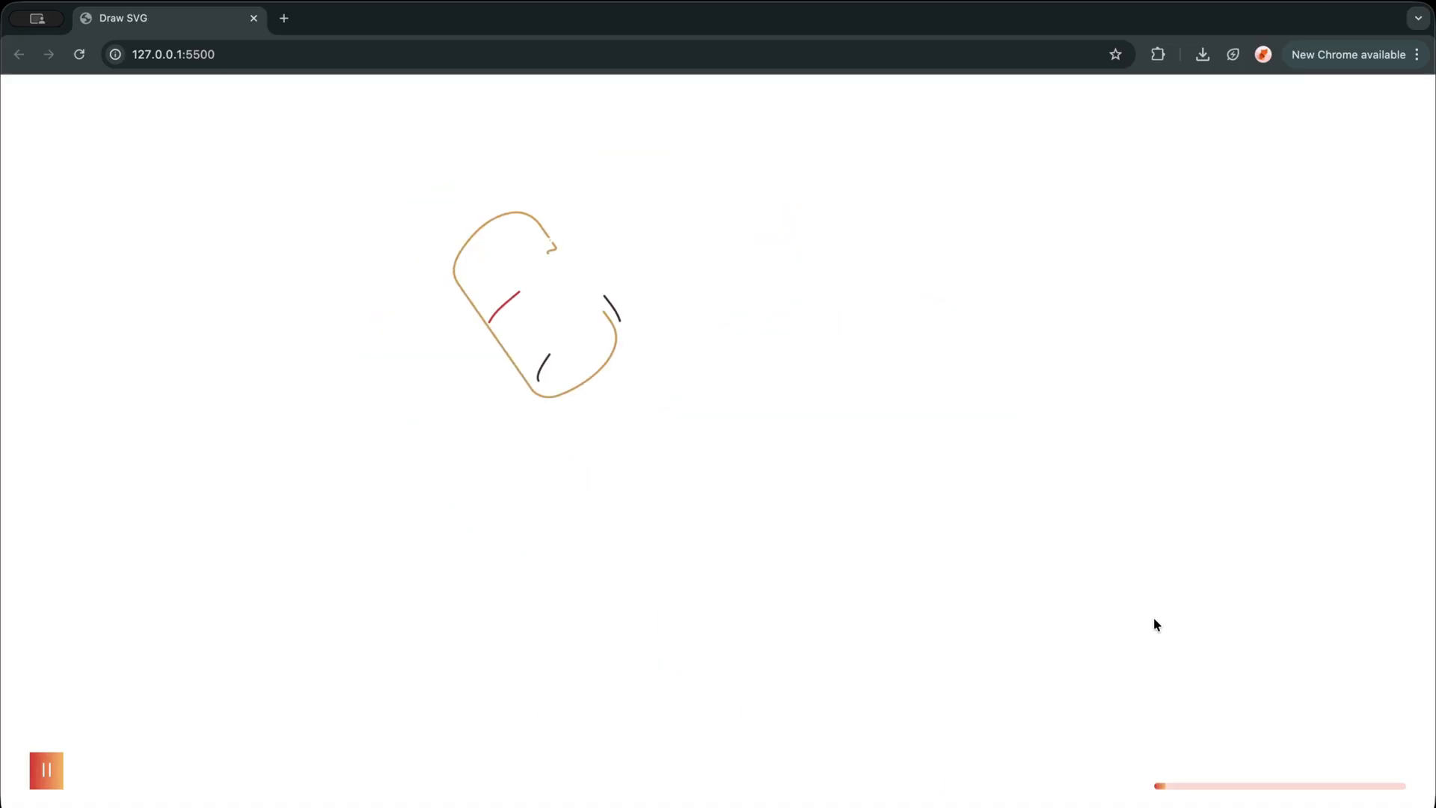
left_click(46, 769)
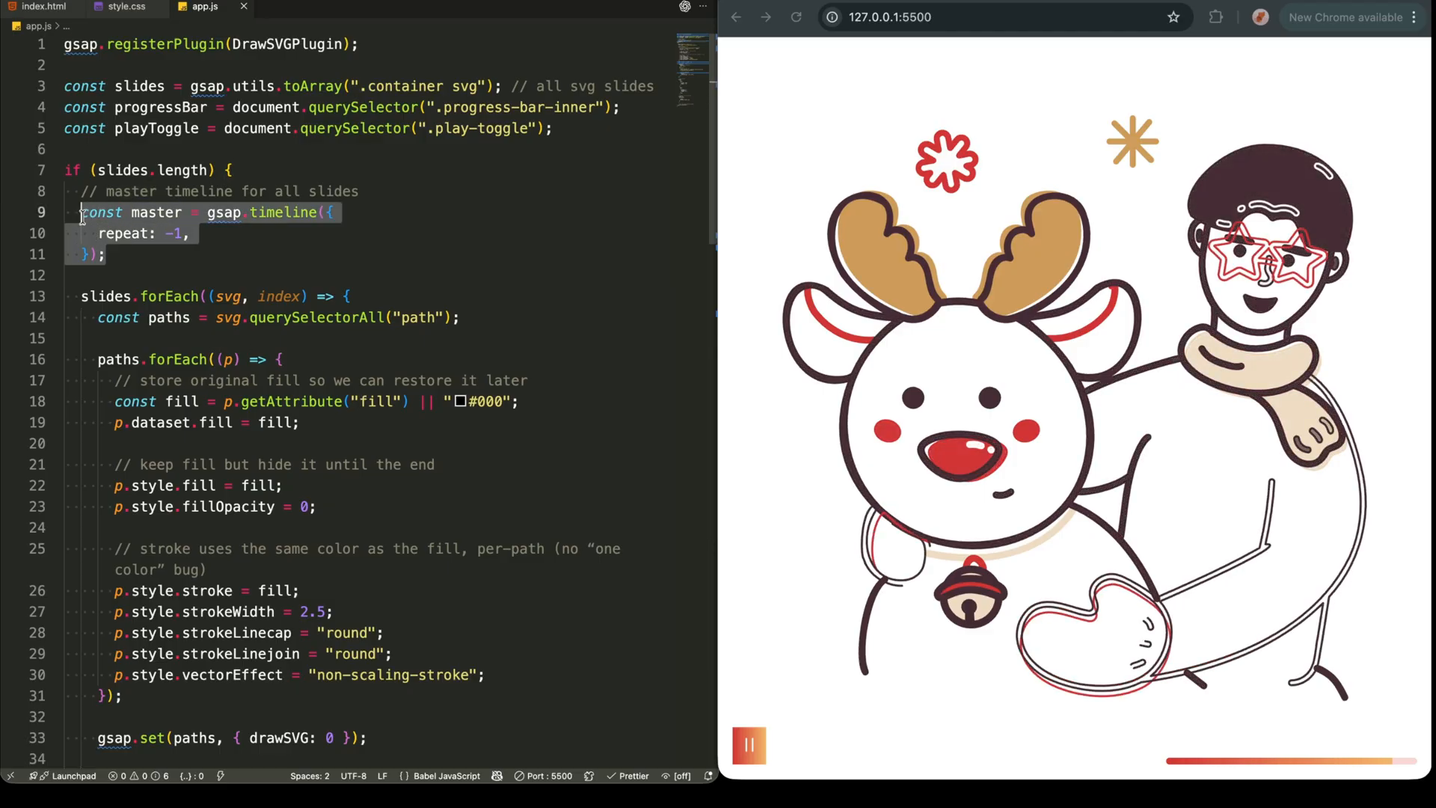
left_click(348, 296)
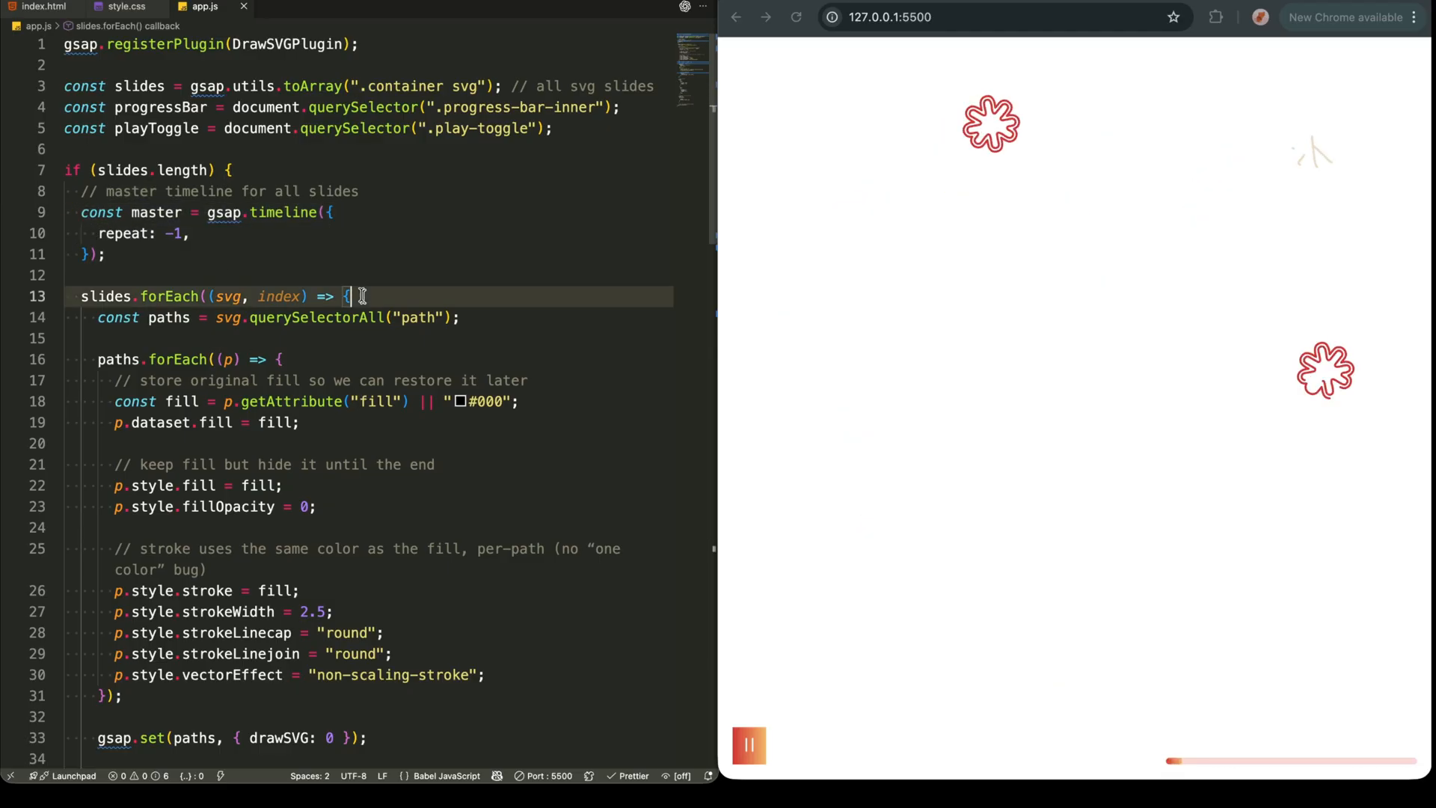
left_click(55, 296)
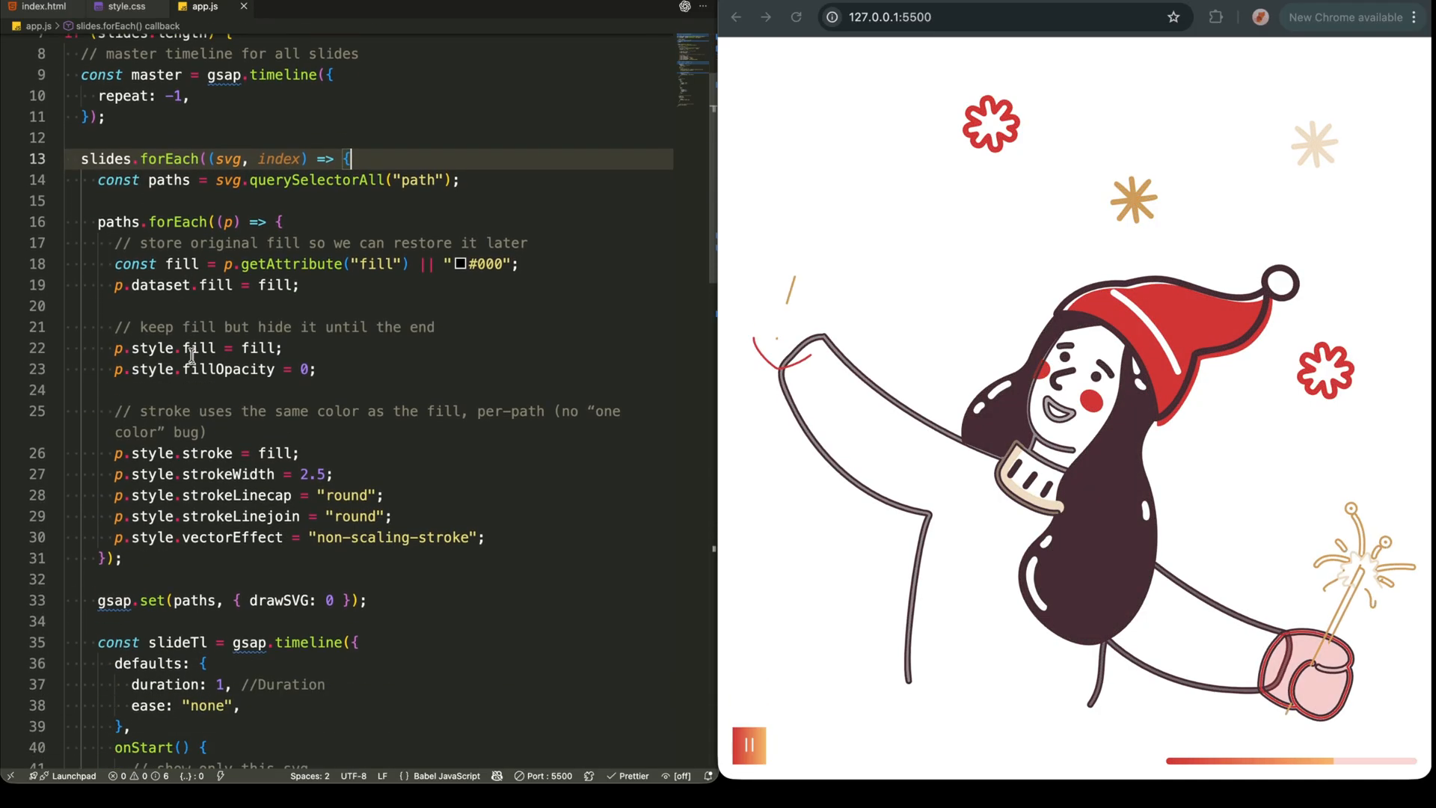
left_click(56, 214)
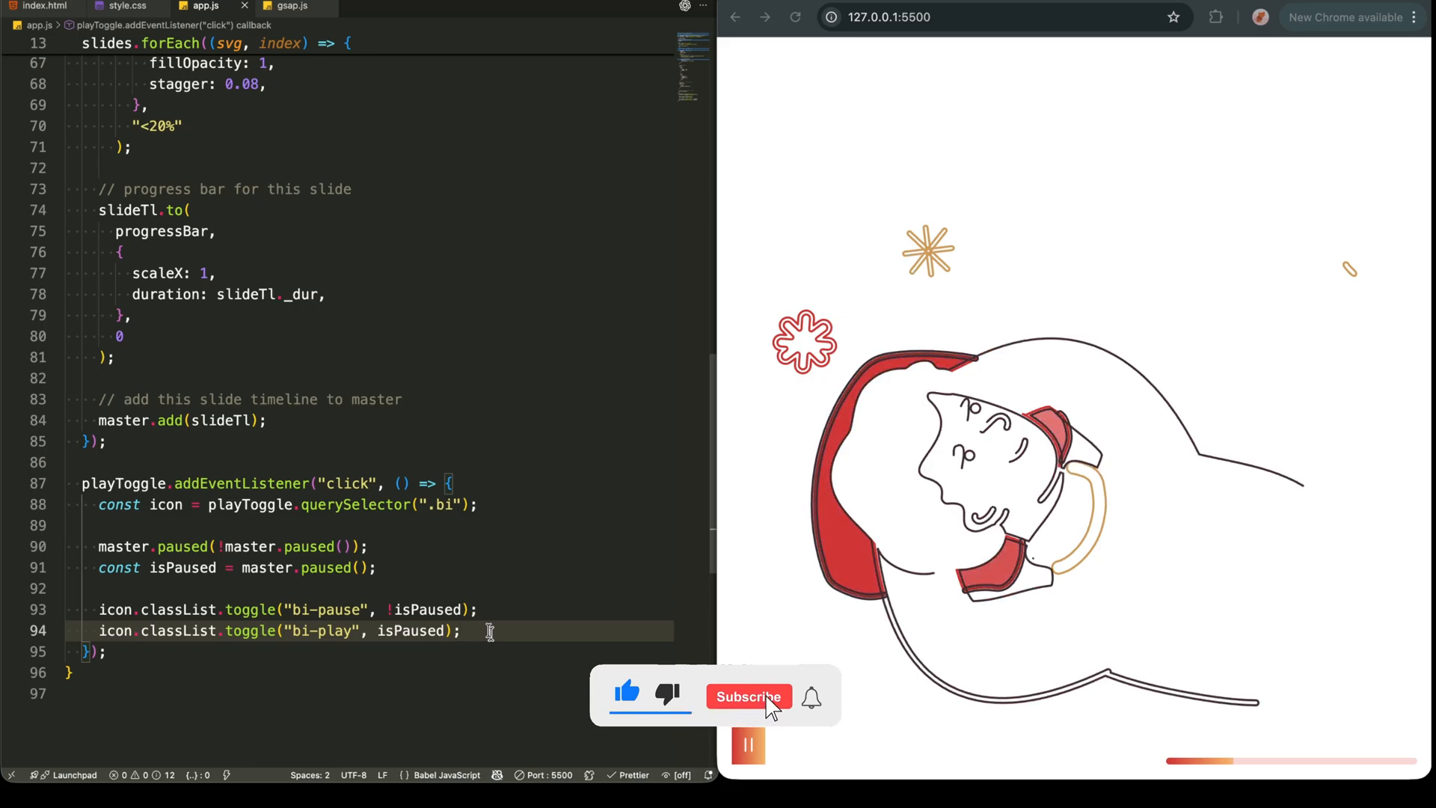
Add a playToggle click listener toggling master.paused() and swapping the bi-pause/bi-play icons
left_click(748, 696)
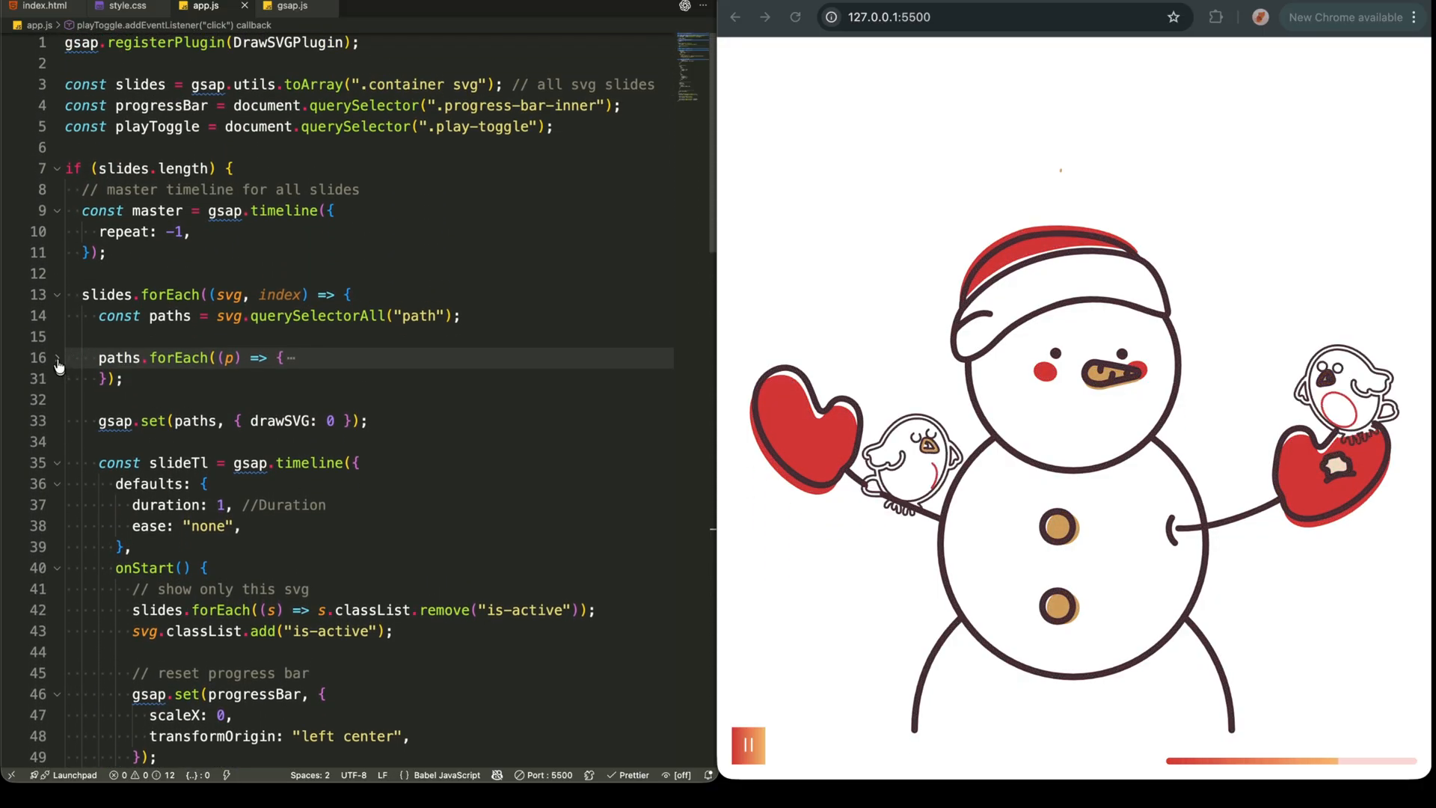
Unfold paths.forEach, test play/pause in the preview twice, then maximize the Chrome window
left_click(57, 357)
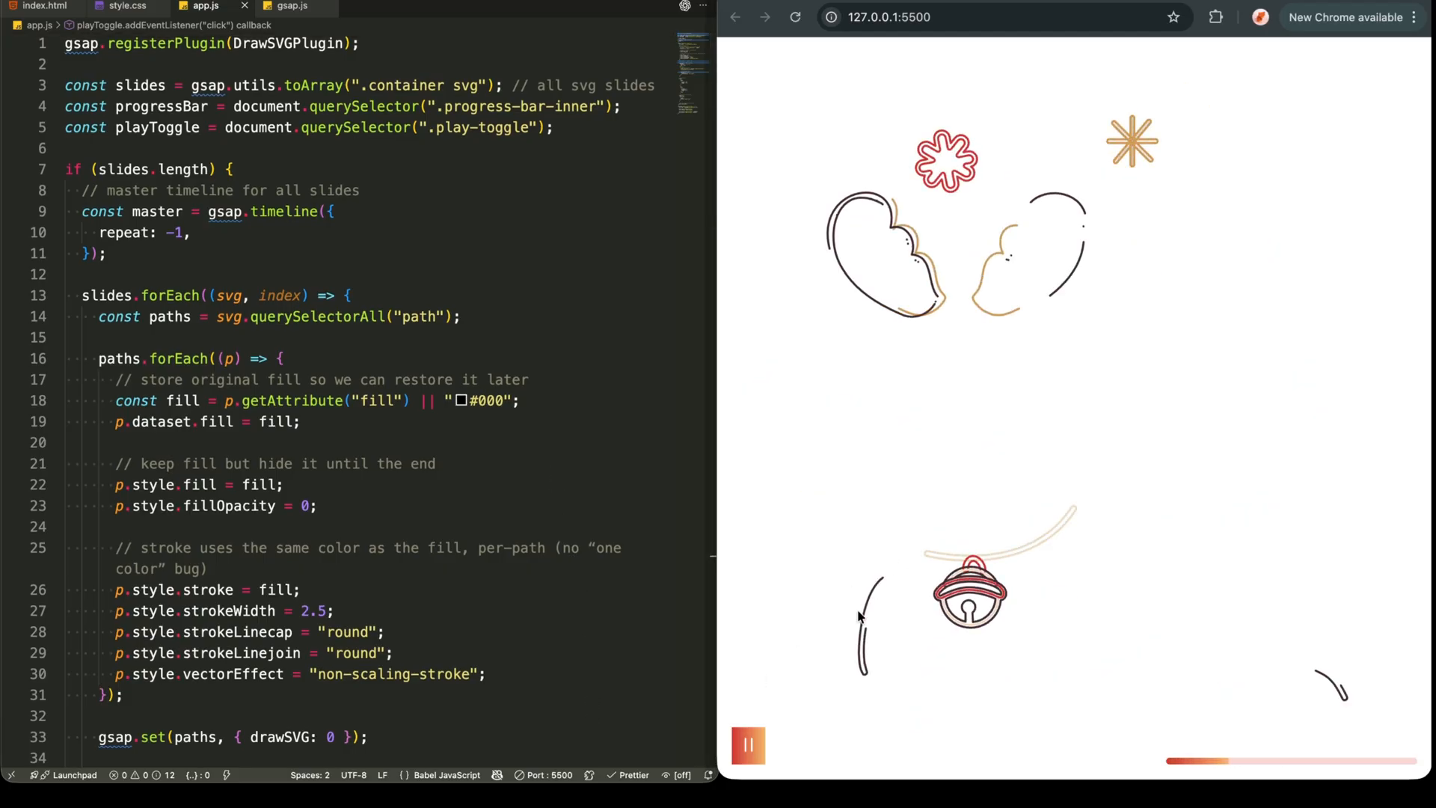
left_click(748, 745)
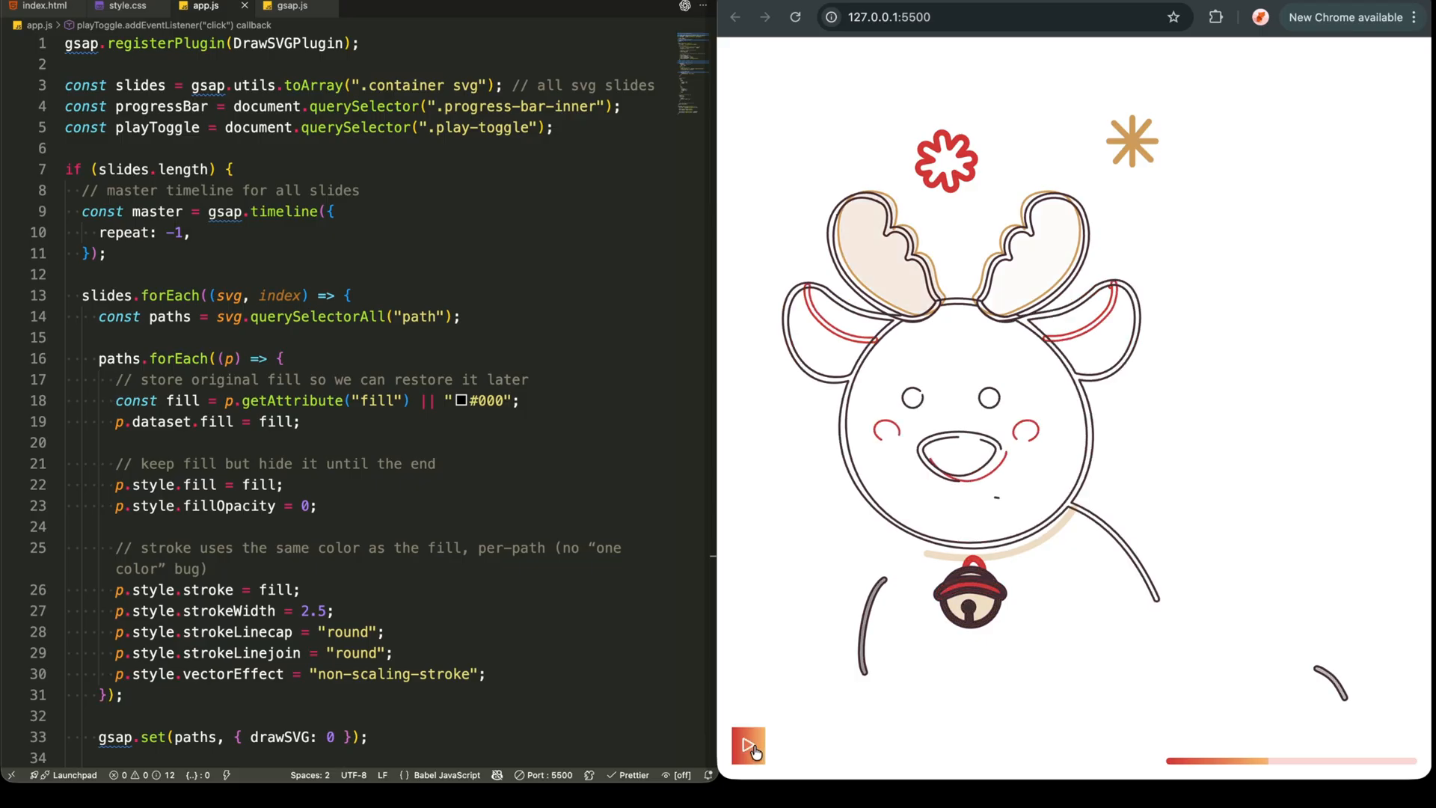
left_click(748, 745)
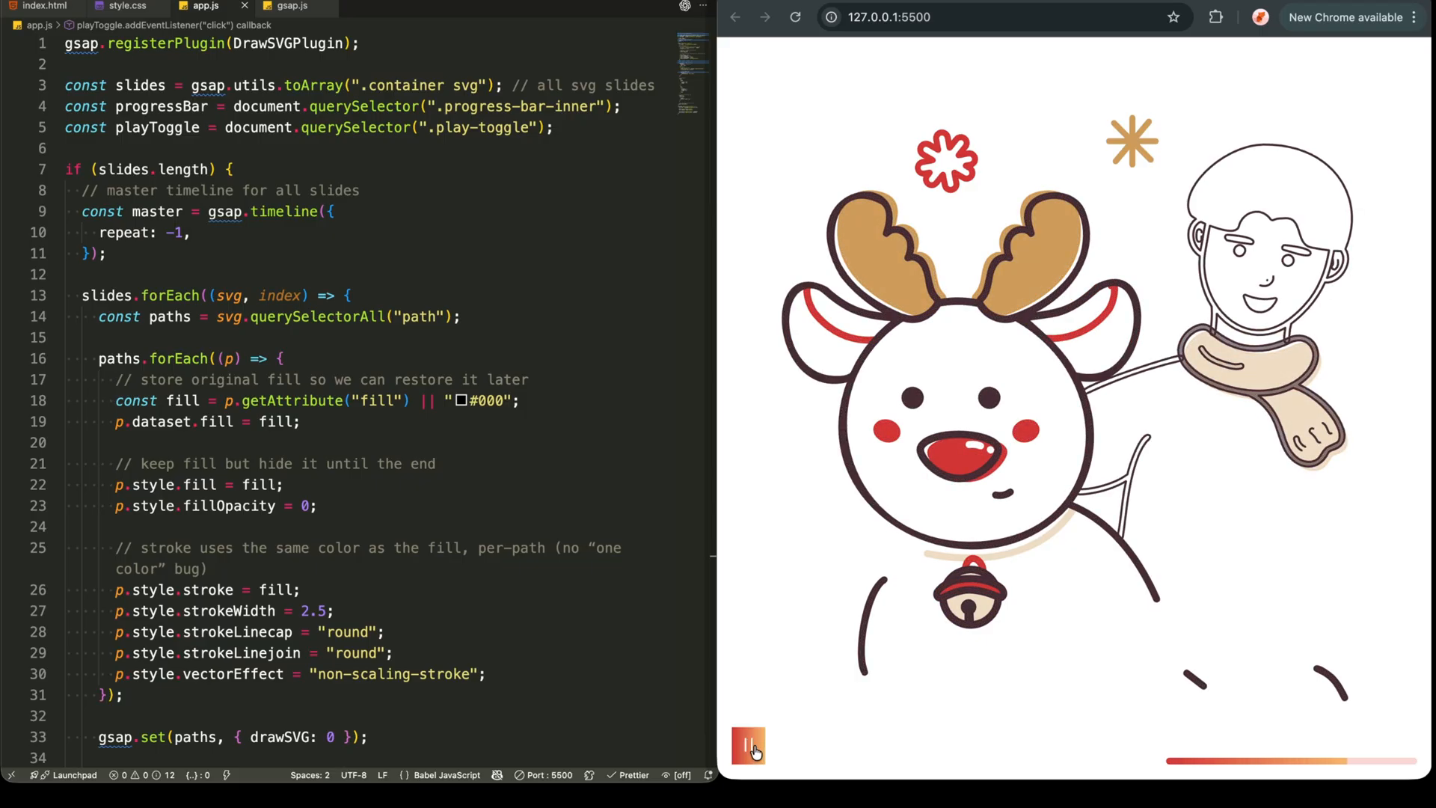
left_click(748, 745)
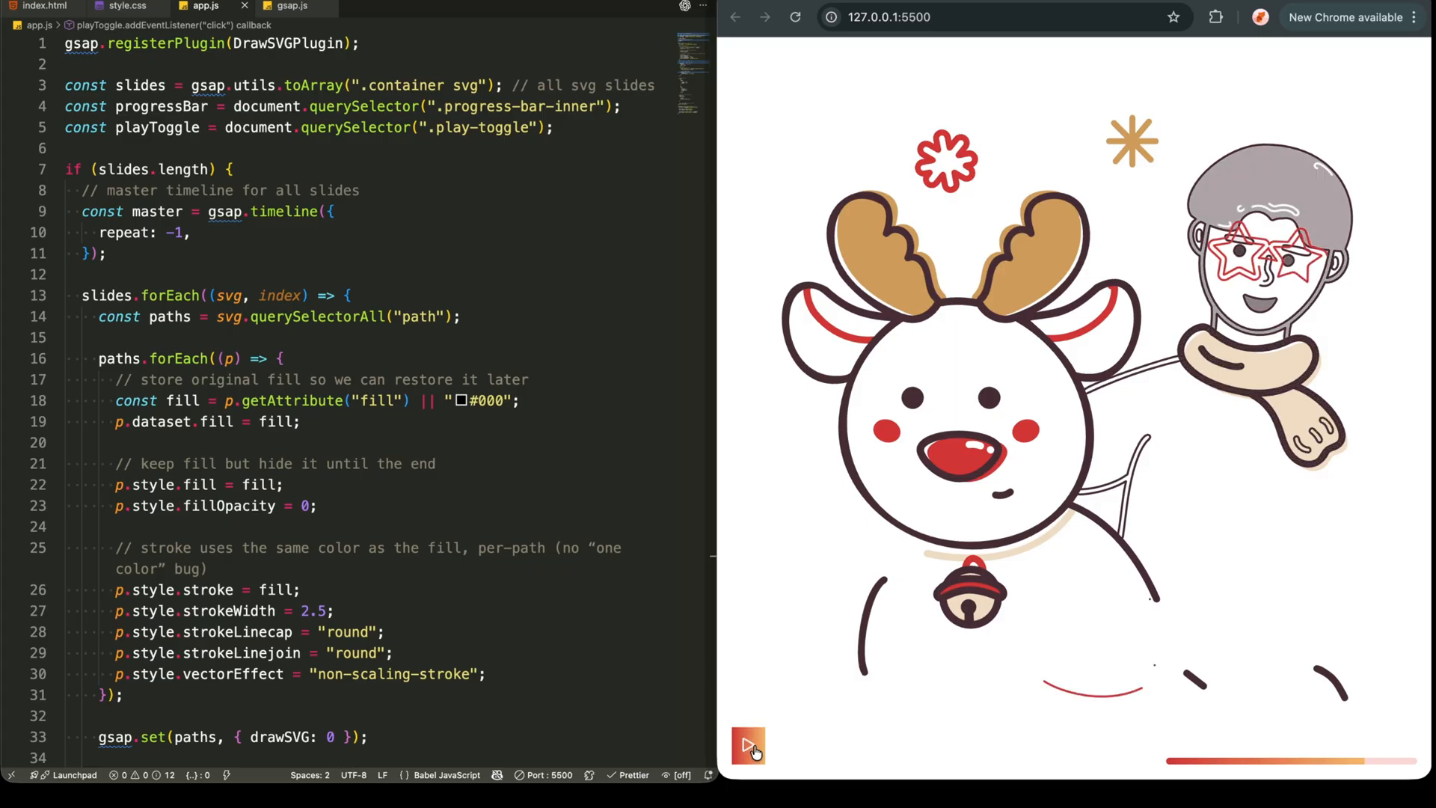
left_click(748, 744)
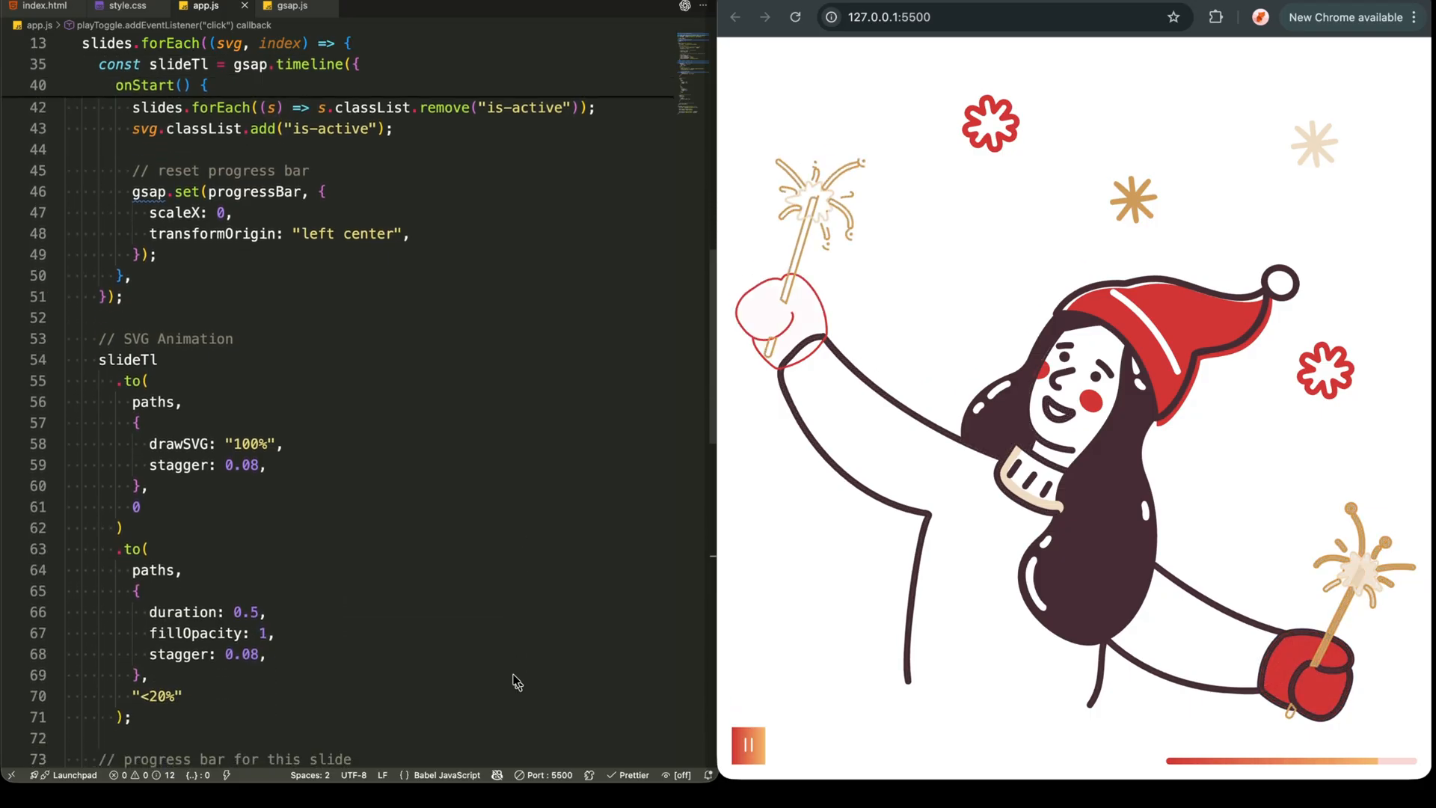
scroll("down", 3)
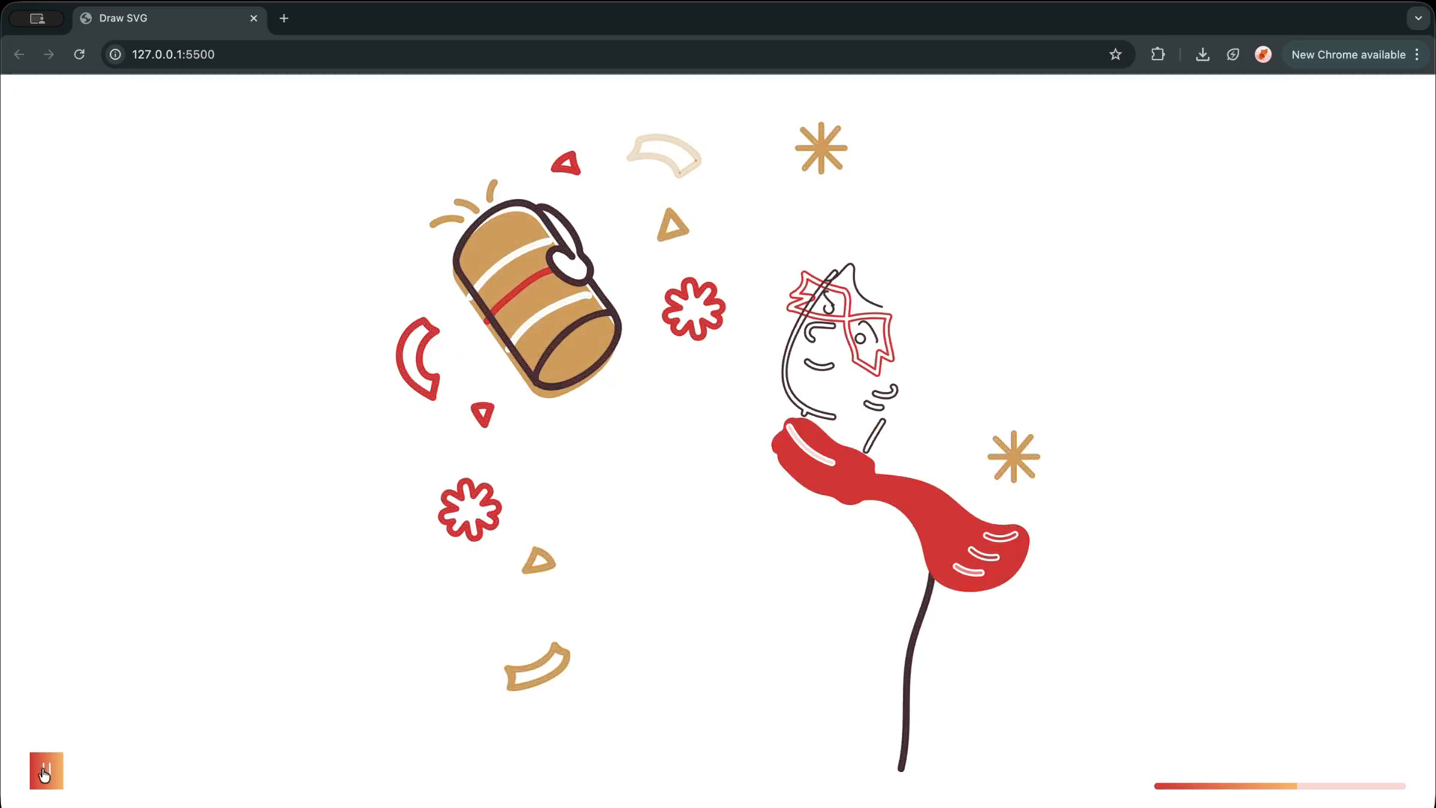
left_click(44, 770)
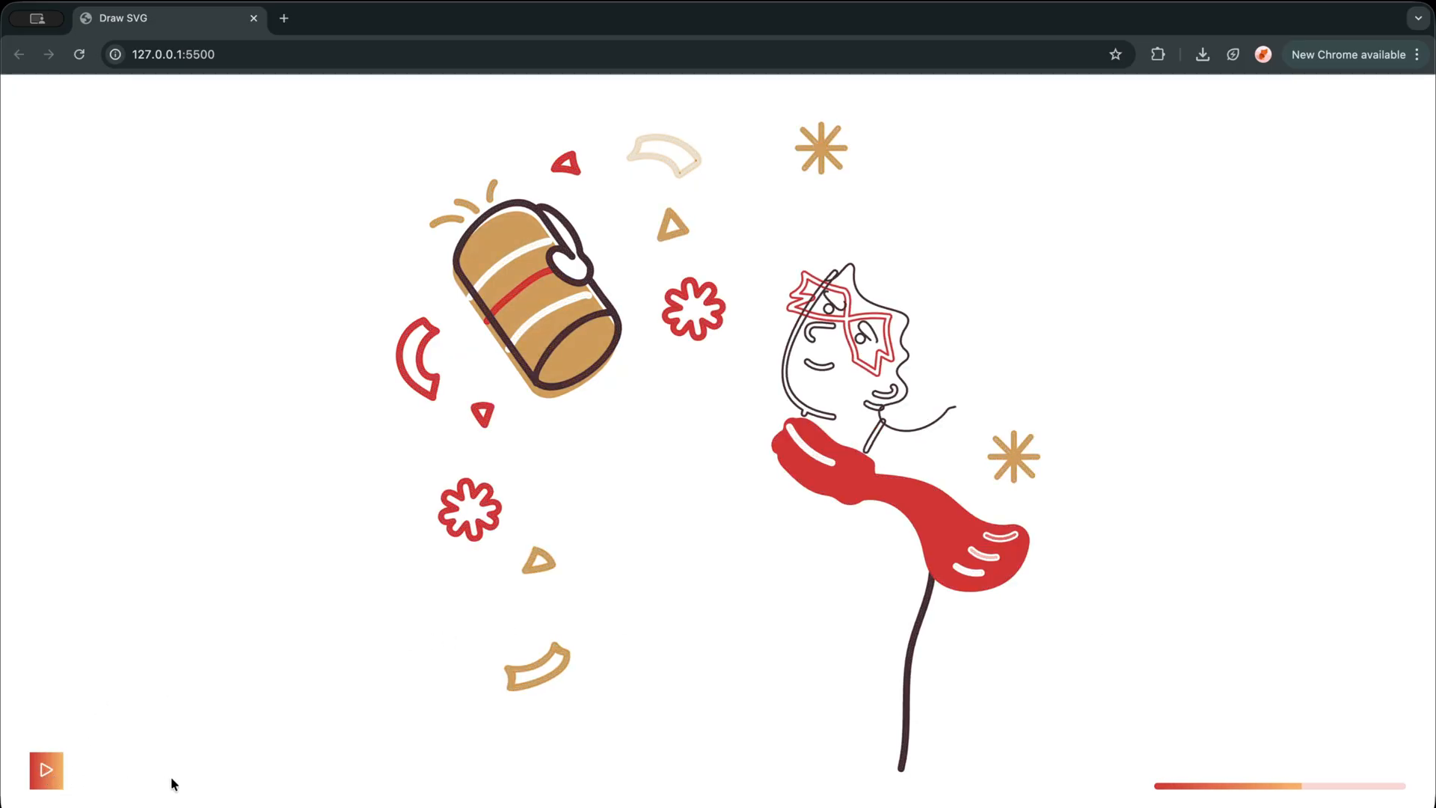
left_click(45, 769)
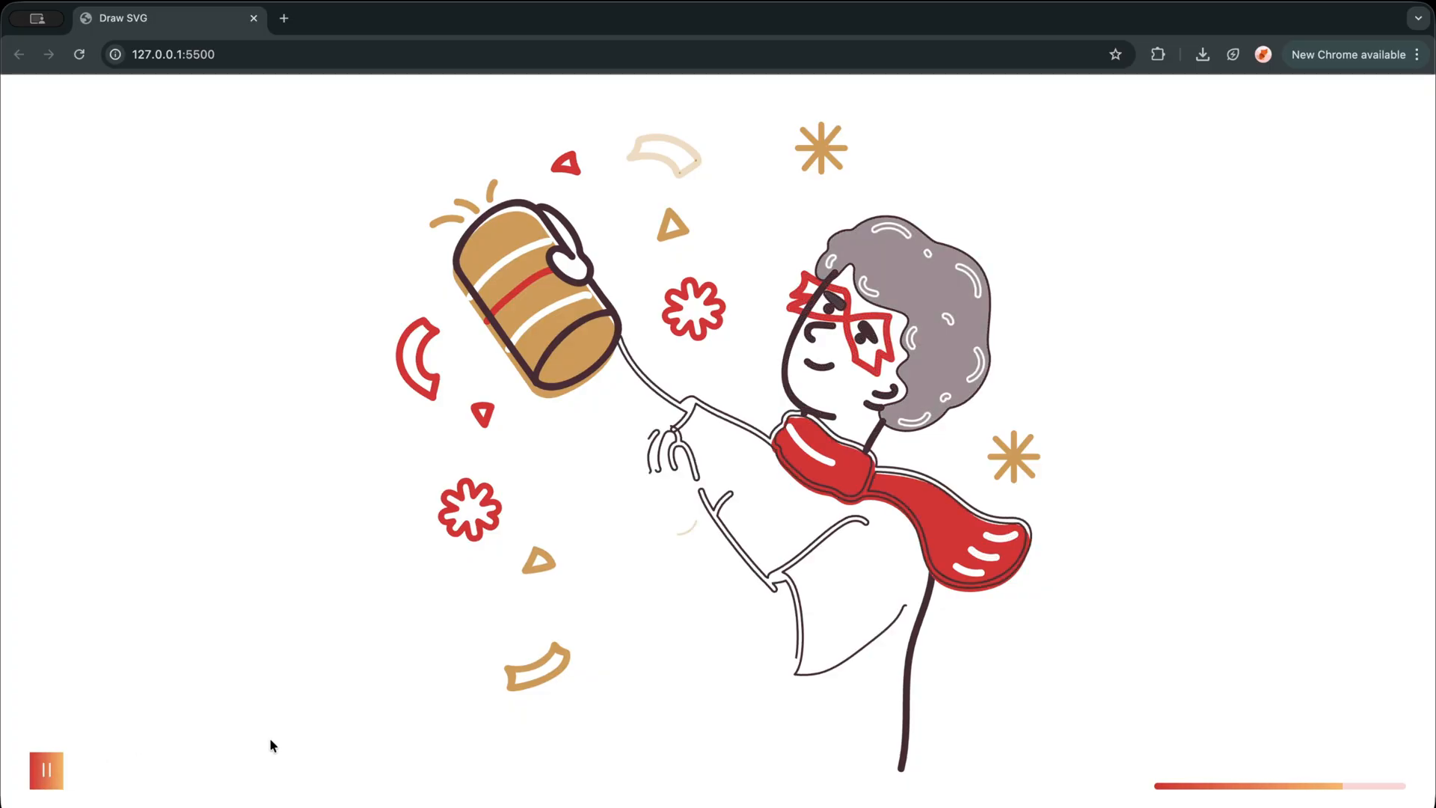
left_click(46, 769)
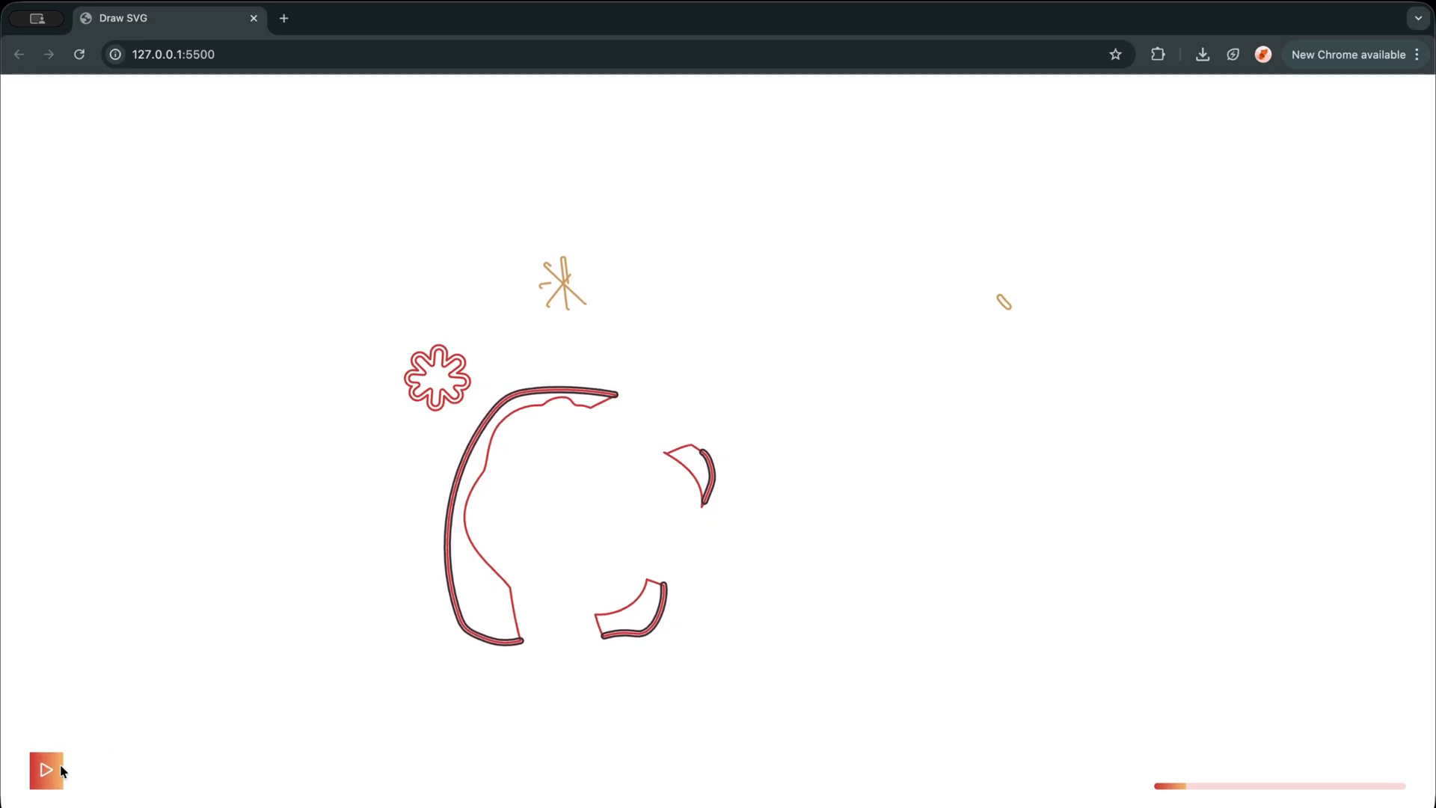
left_click(45, 768)
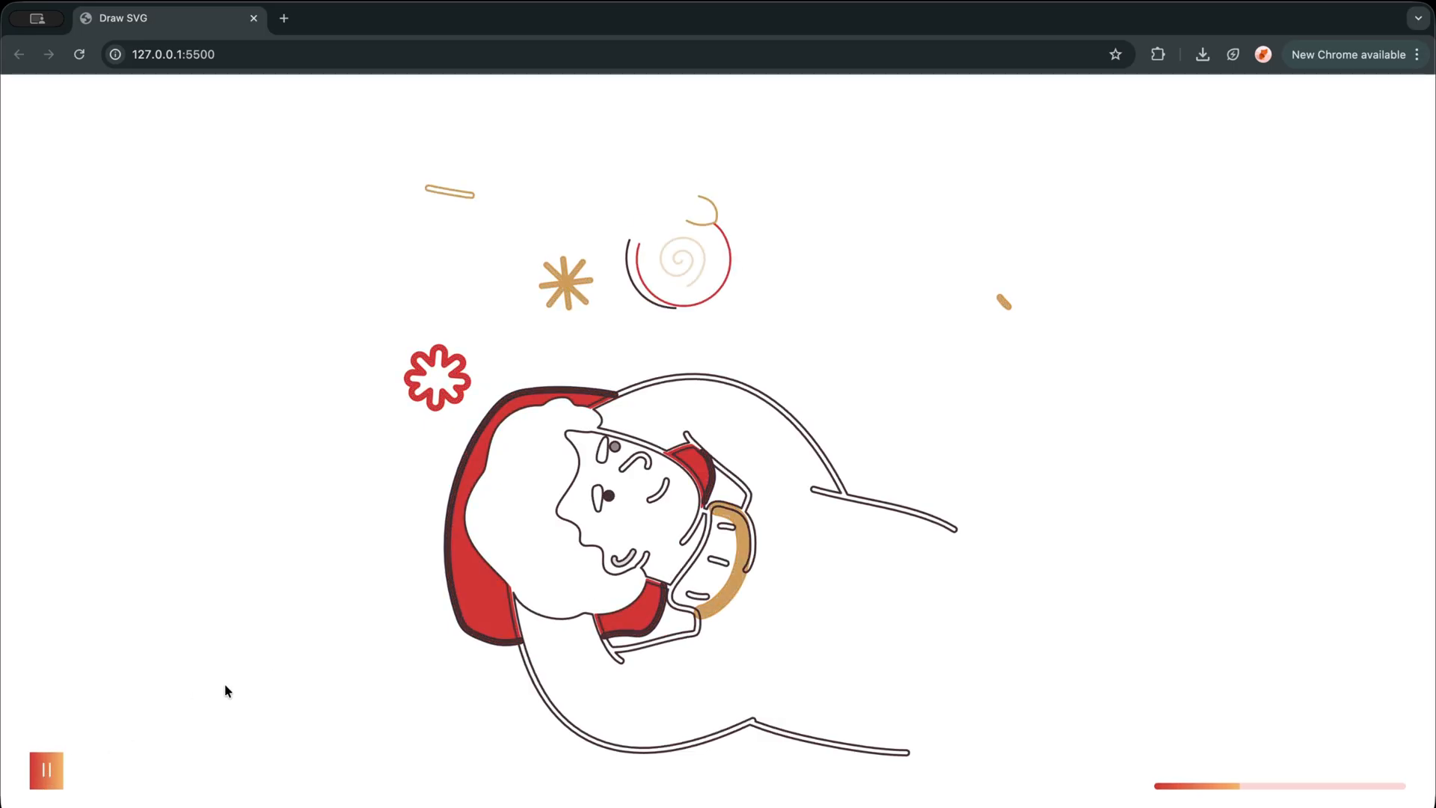